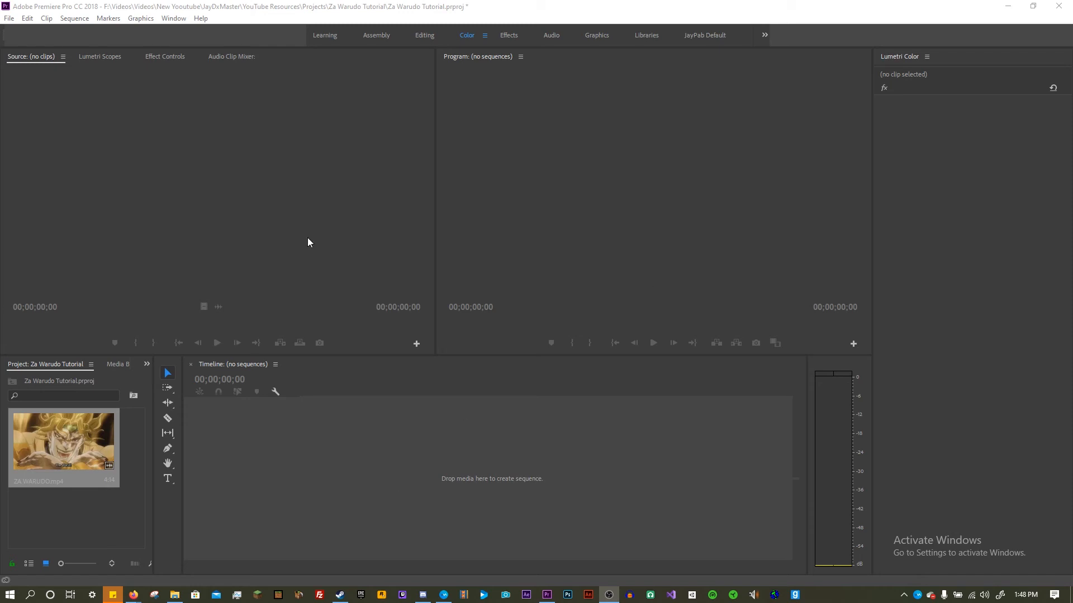
mouse_move(236, 6)
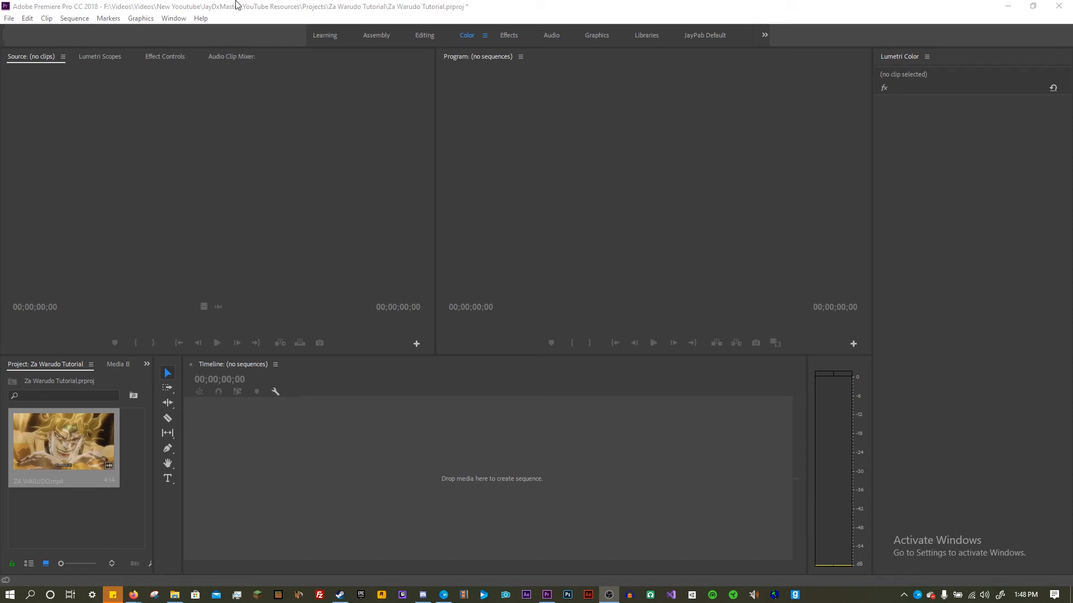
mouse_move(949, 13)
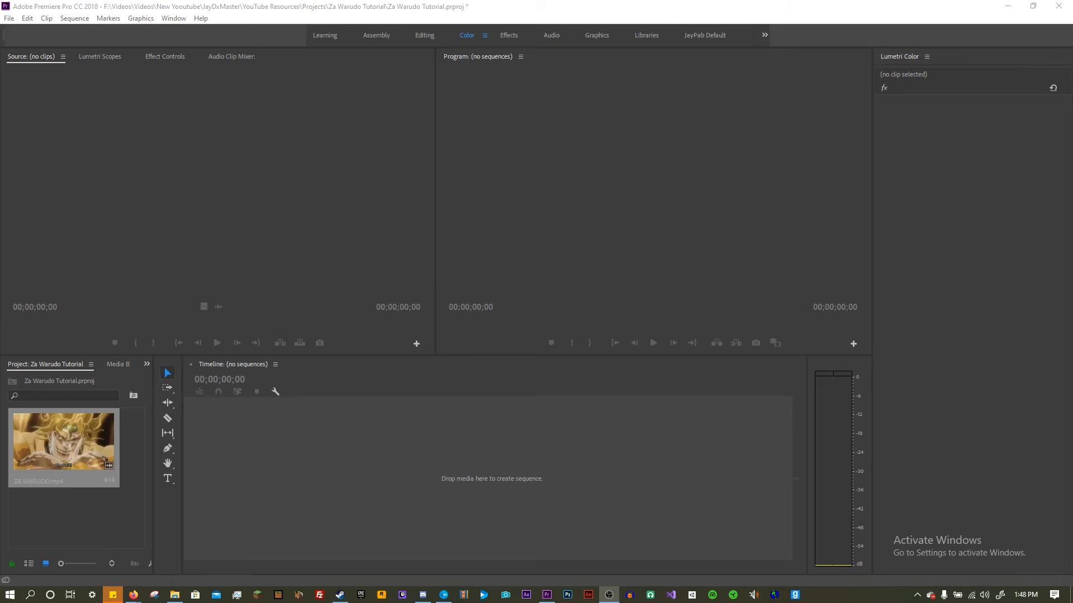
mouse_move(118, 458)
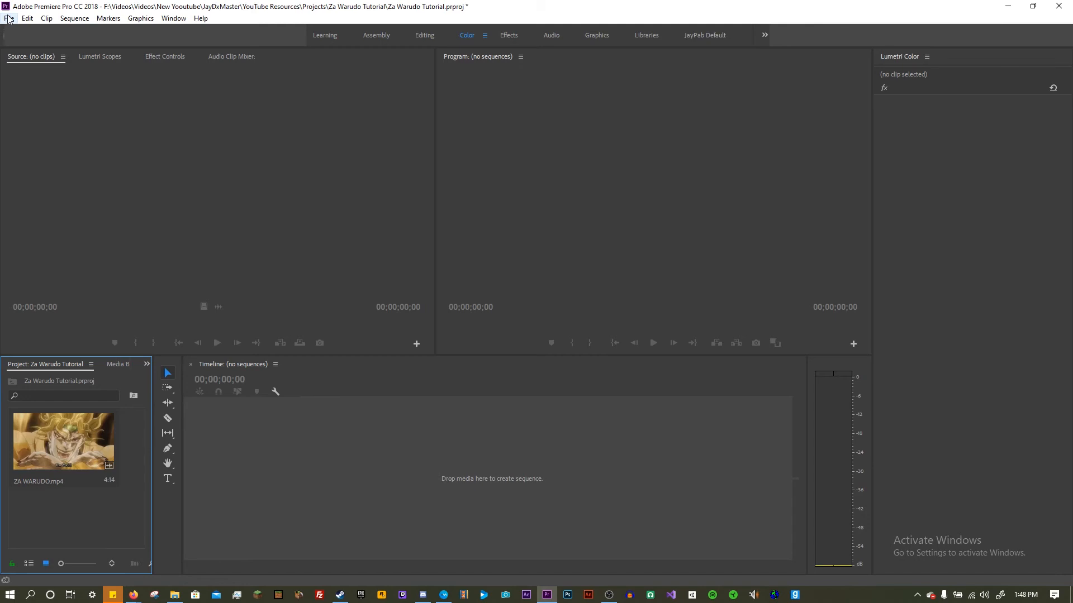
- Bring up the File > New menu to start creating a new sequence
left_click(10, 18)
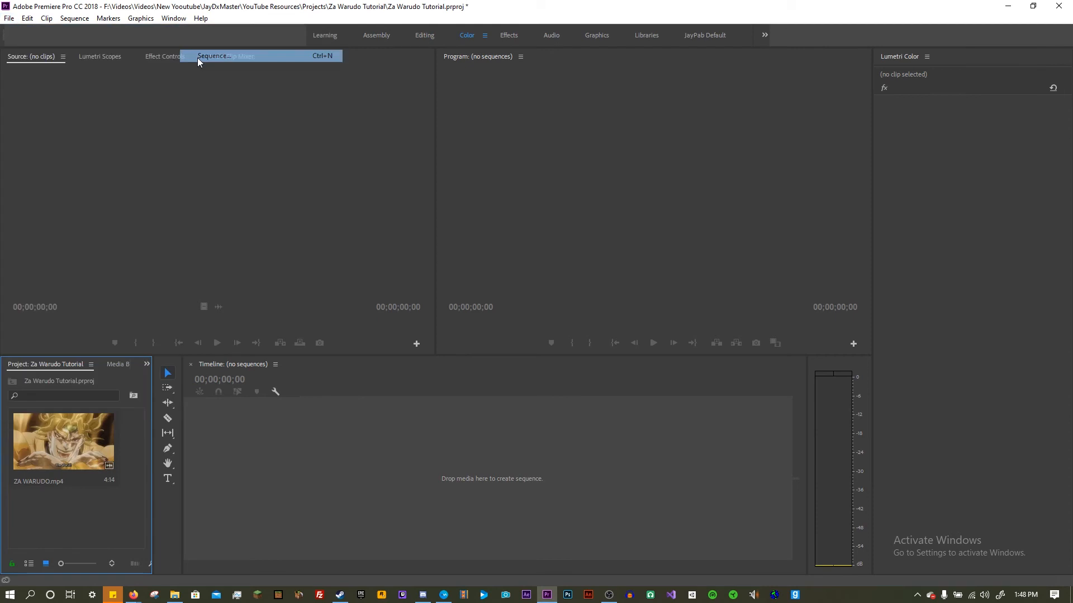
- Create an AVCHD 1080p60 sequence named 'Za Warudo'
left_click(215, 56)
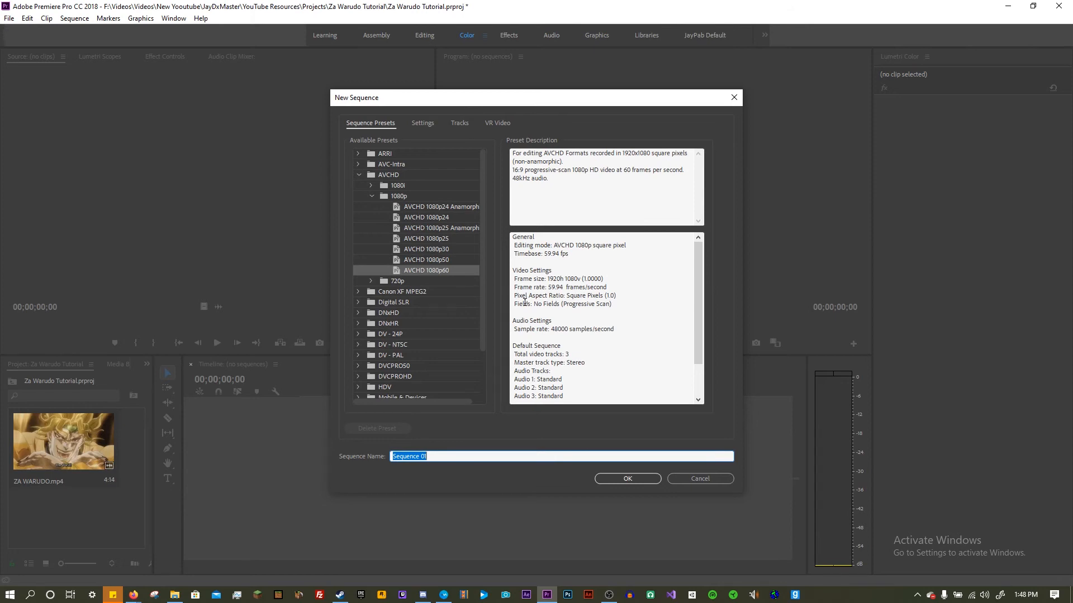
type("Za Warudo")
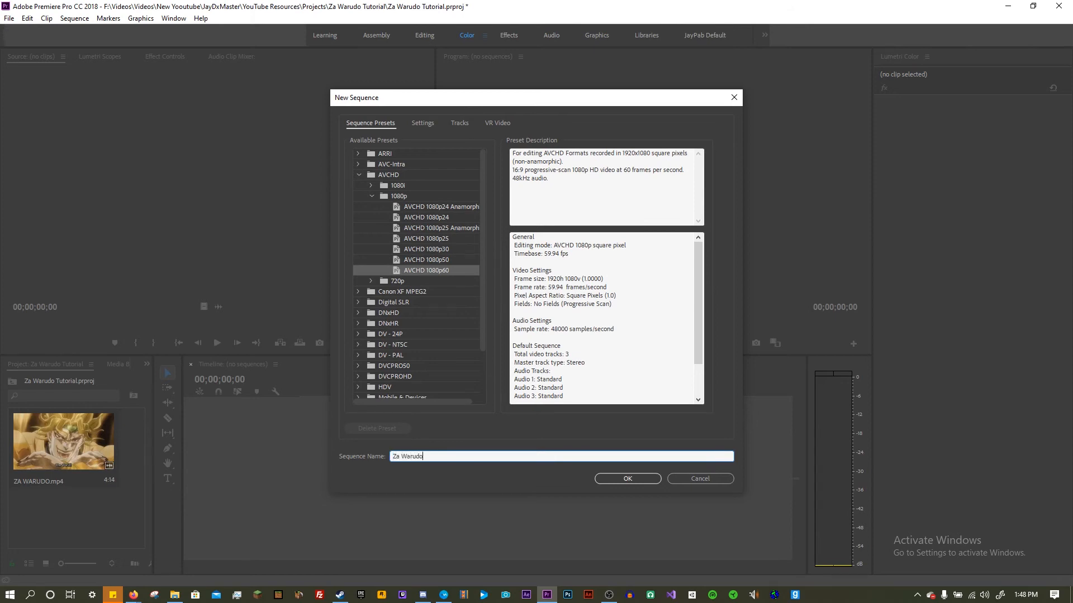
left_click(626, 478)
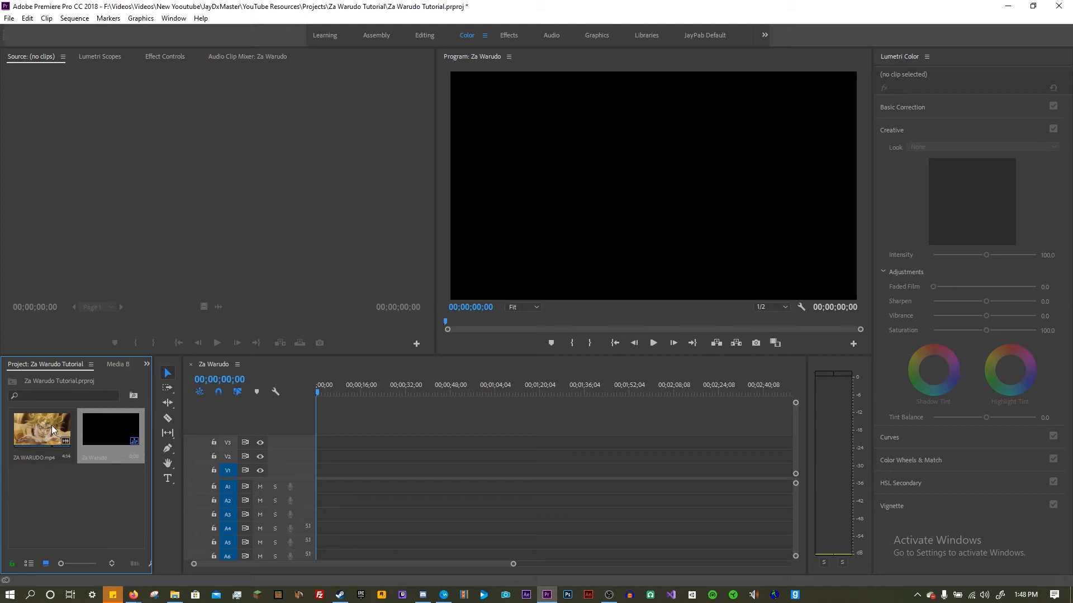
- Place ZA WARUDO.mp4 on the timeline, preview it, and park the playhead on the frame to export
left_click_drag(41, 428, 322, 471)
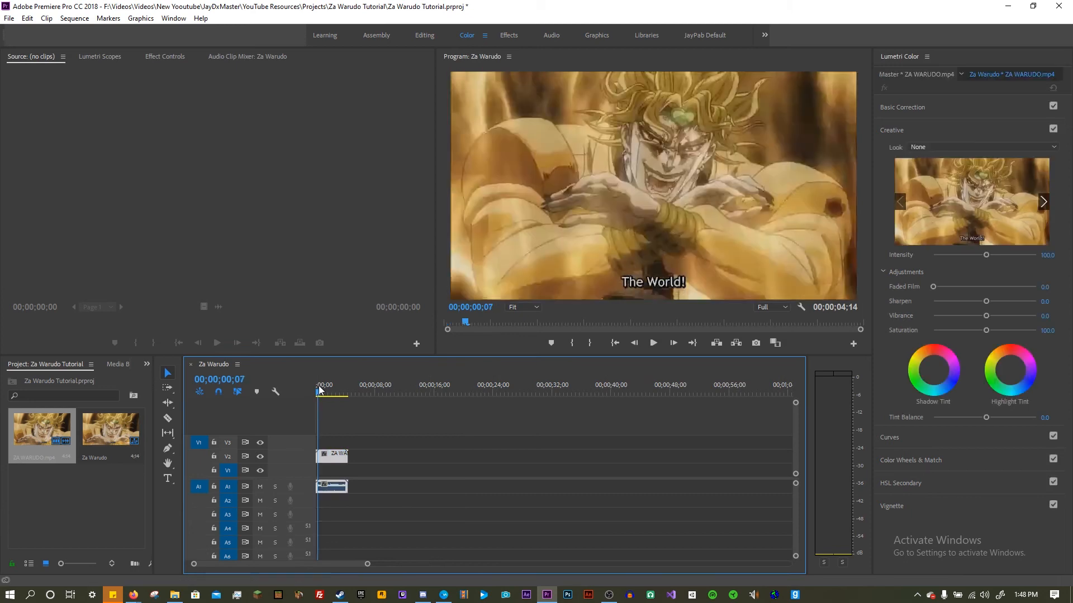
left_click(651, 343)
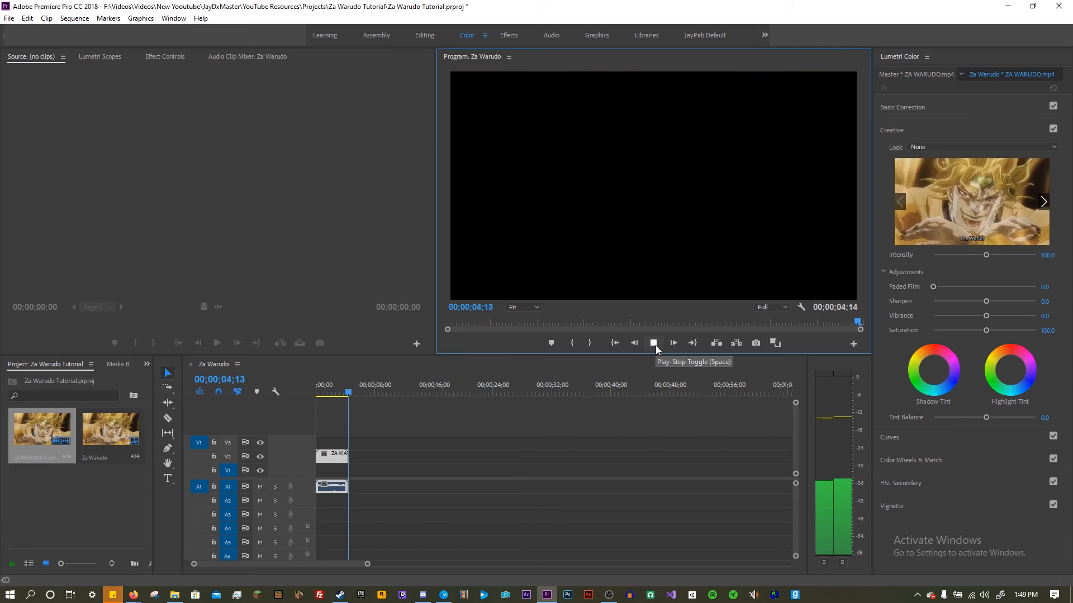
left_click(652, 343)
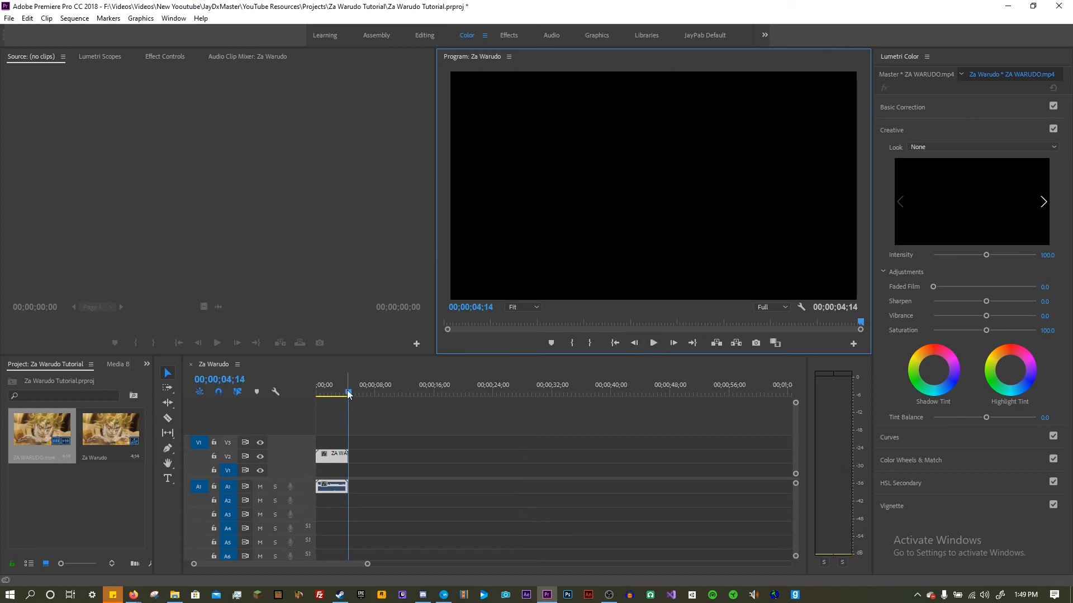
left_click(315, 393)
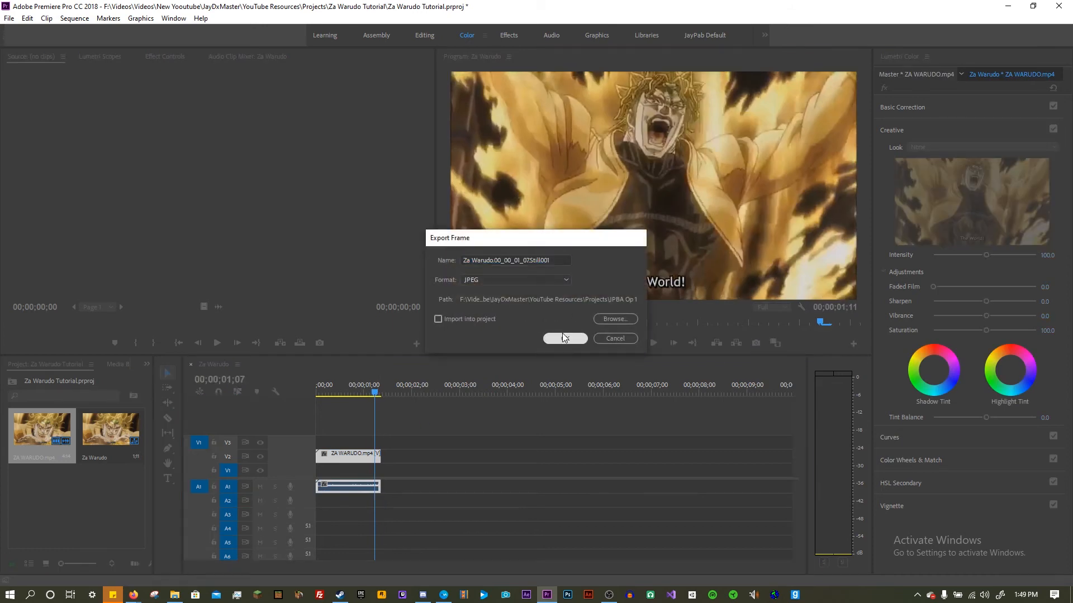
- Export the 01;07 frame as a JPEG into the project and place it on V2 after the clip
left_click(563, 338)
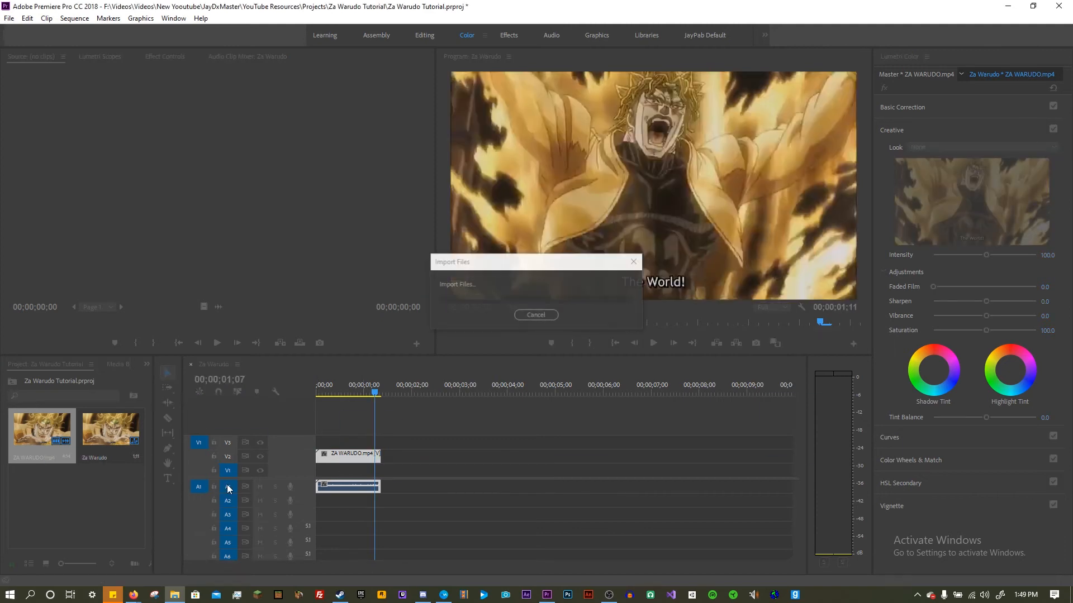
left_click(535, 315)
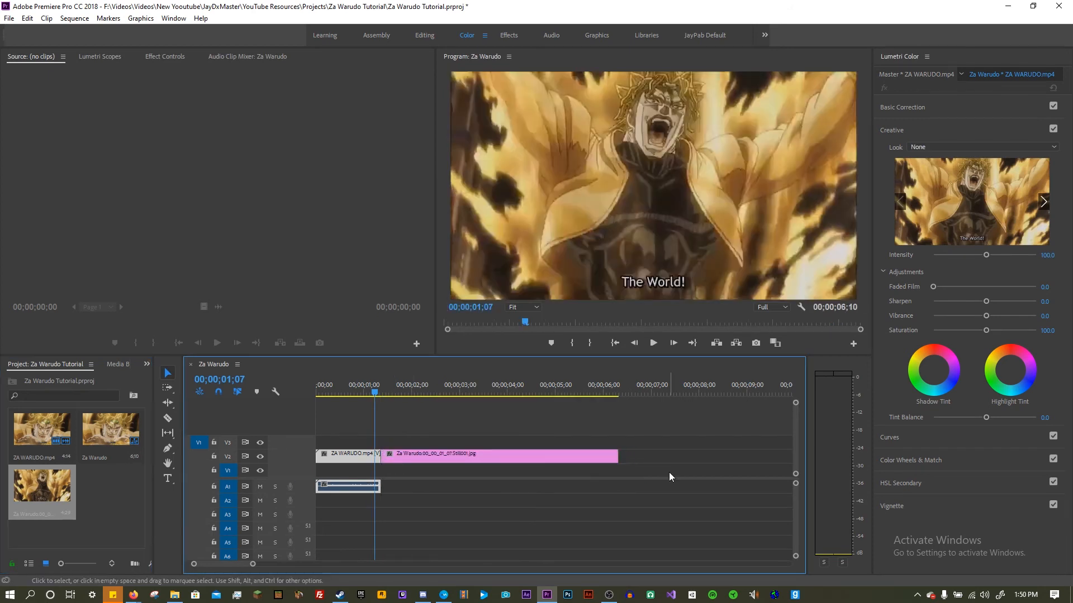
- Trim the still's end so the sequence finishes at about 03;06
left_click_drag(616, 455, 461, 456)
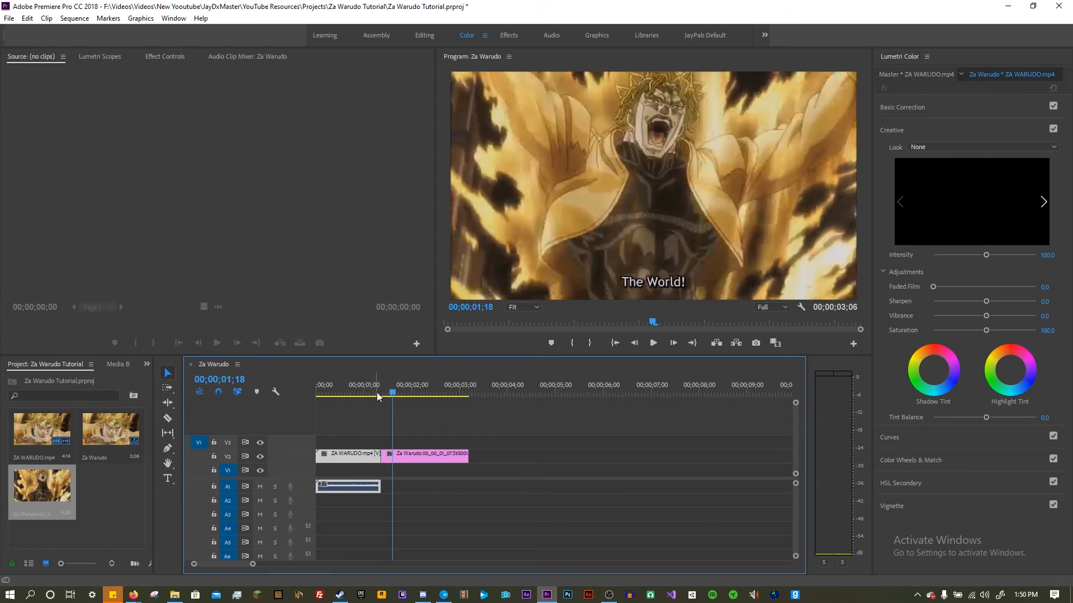
mouse_move(125, 361)
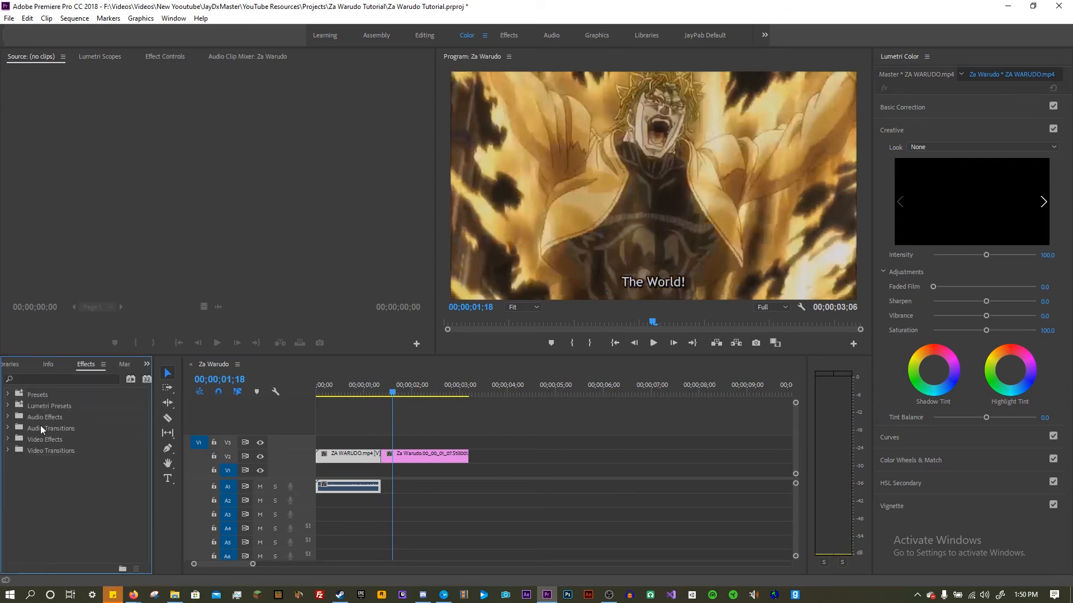
mouse_move(14, 446)
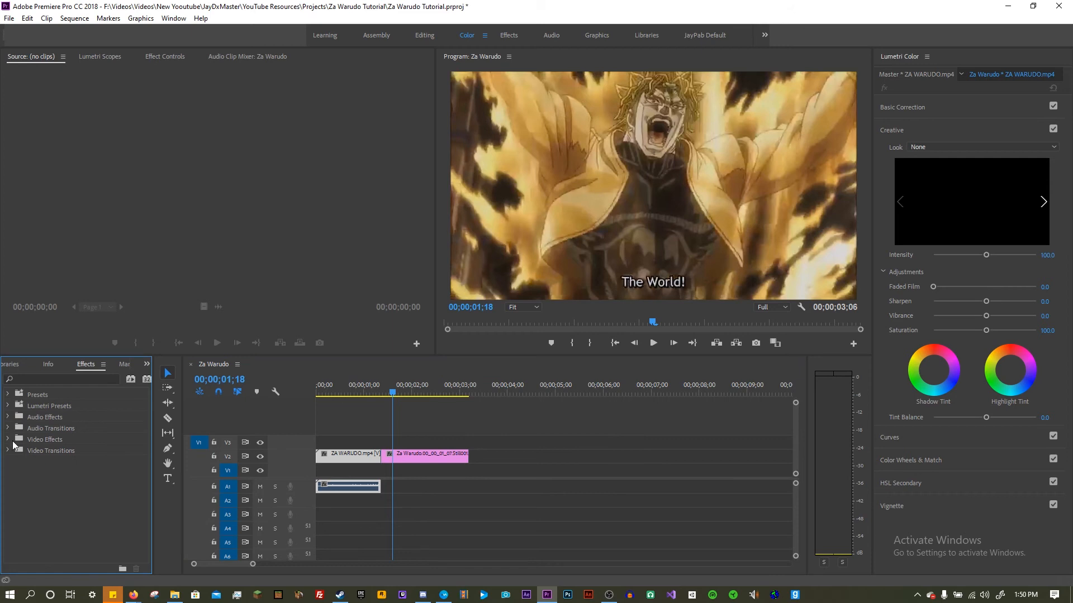
- Apply Distort > Spherize to the still and show its Effect Controls with Radius keyframed at 0
left_click(6, 439)
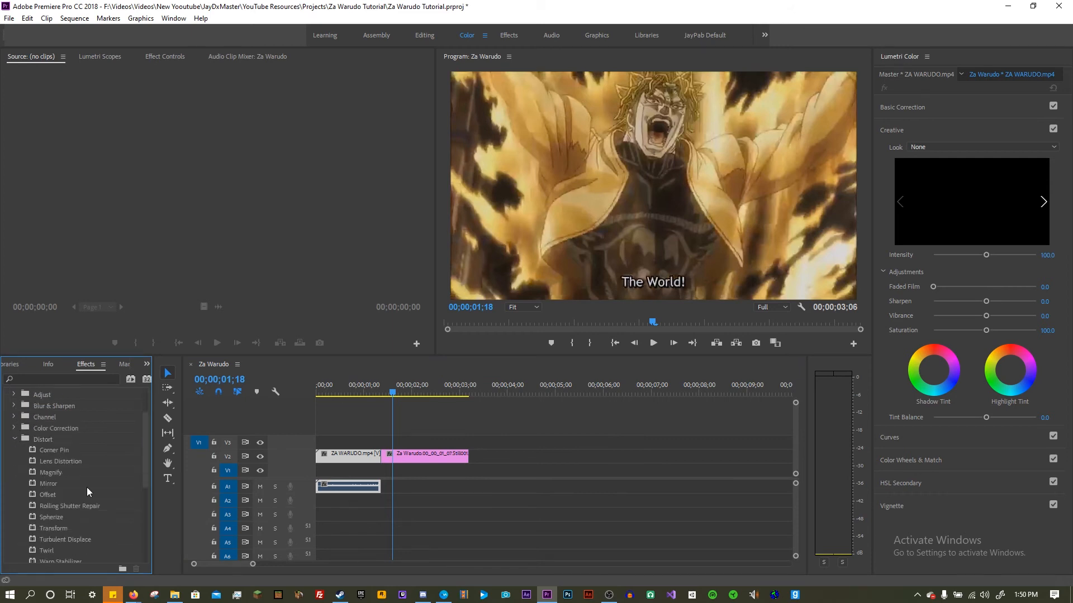
scroll("down", 3)
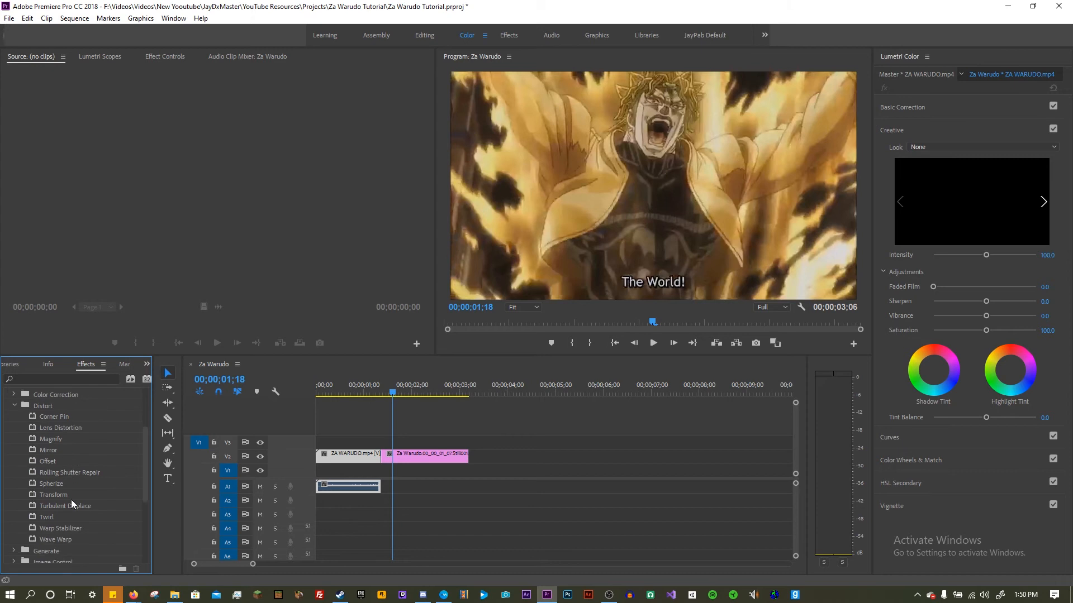
left_click_drag(50, 484, 402, 458)
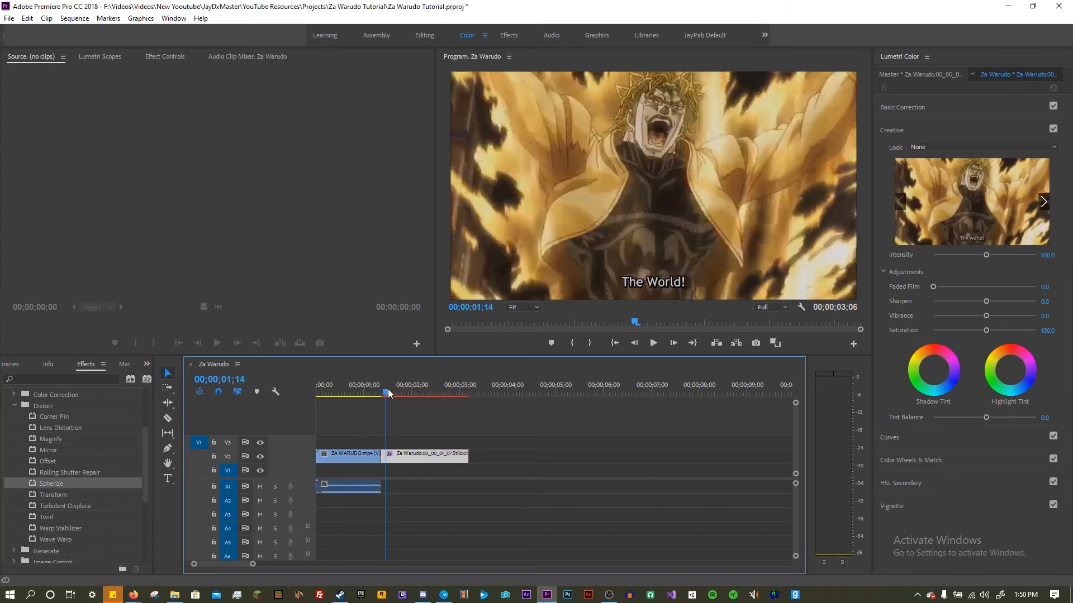
left_click(164, 56)
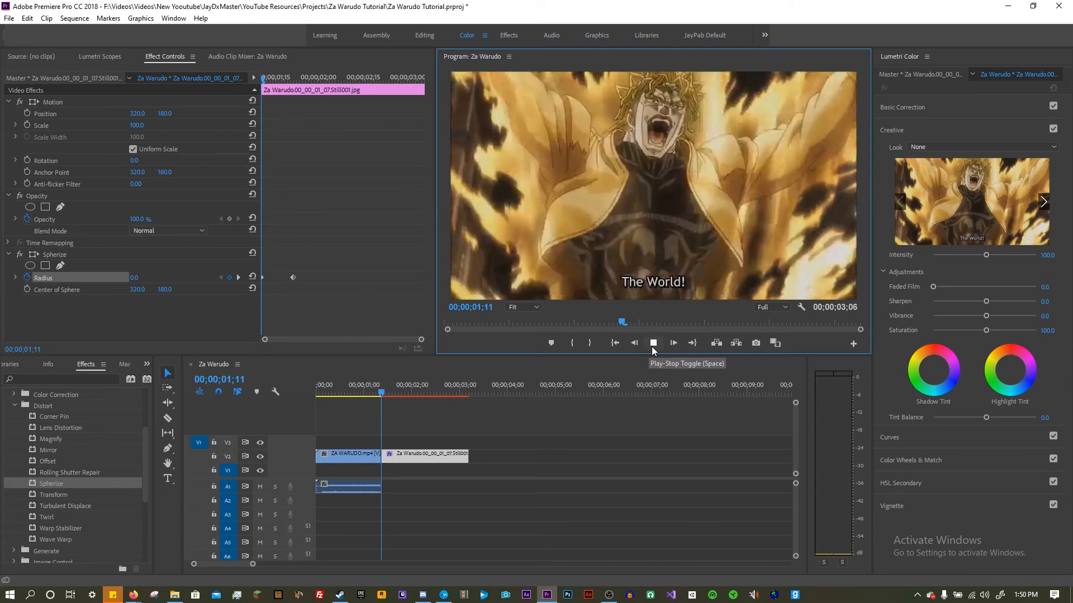
- Preview the sequence and scrub the playhead back to 01;11 on the still
left_click(672, 343)
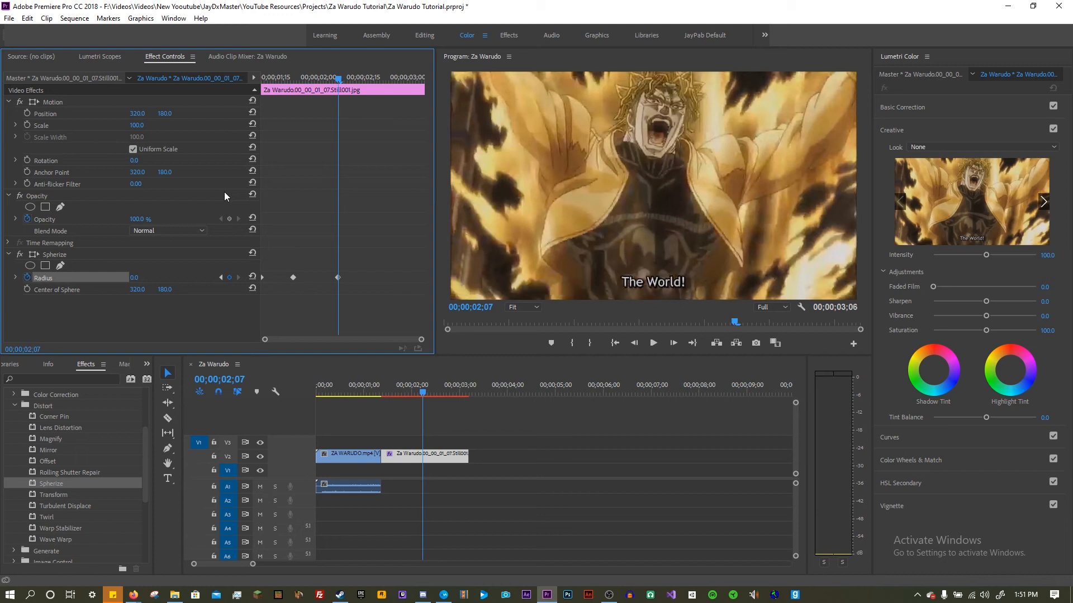
left_click_drag(422, 393, 384, 393)
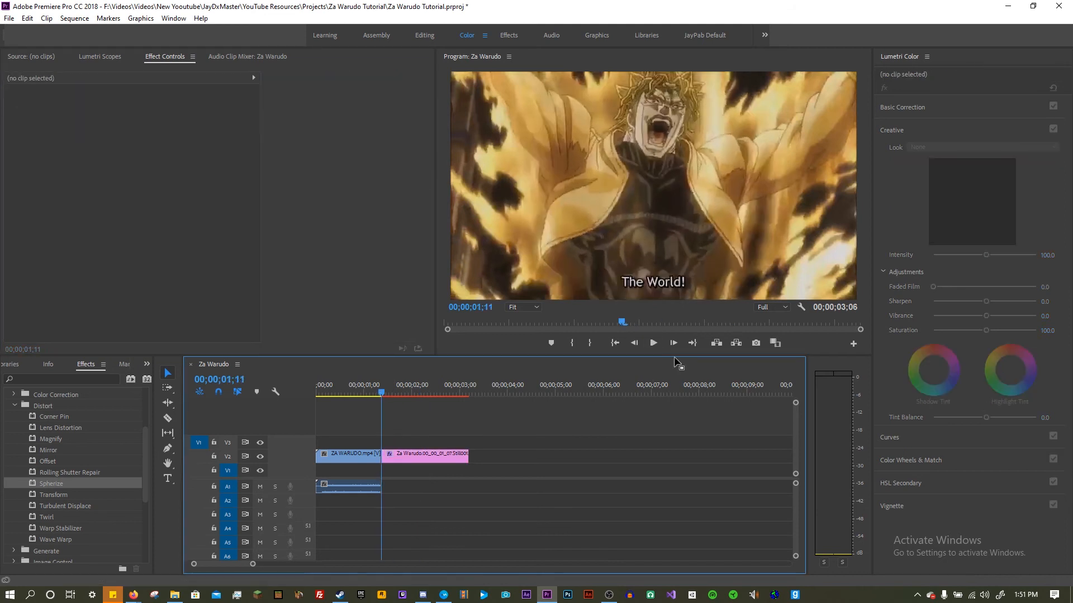
left_click(653, 343)
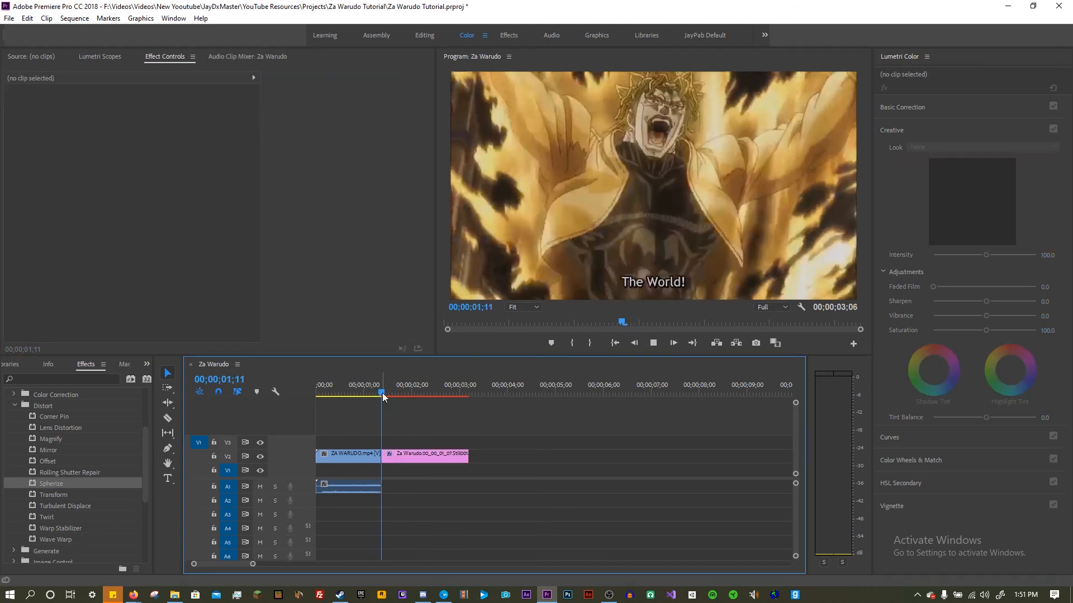
left_click(348, 453)
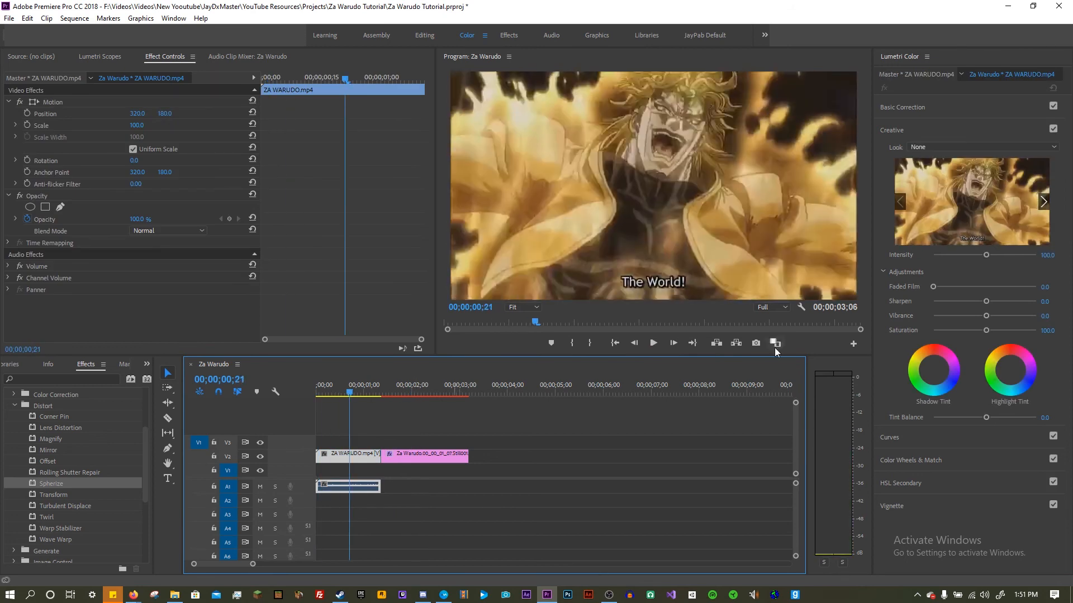
left_click(652, 343)
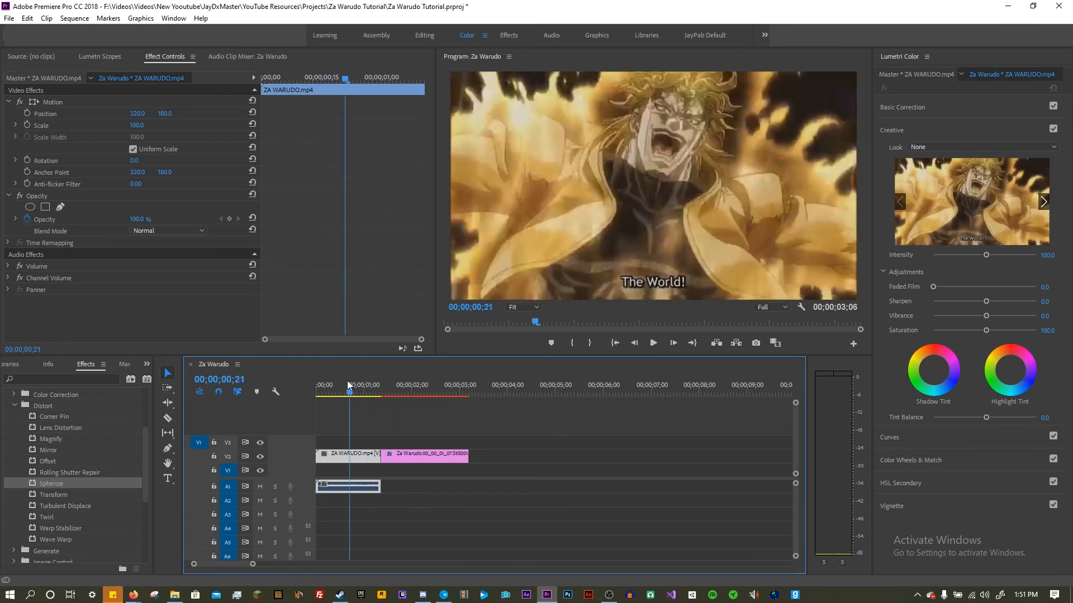
left_click(652, 343)
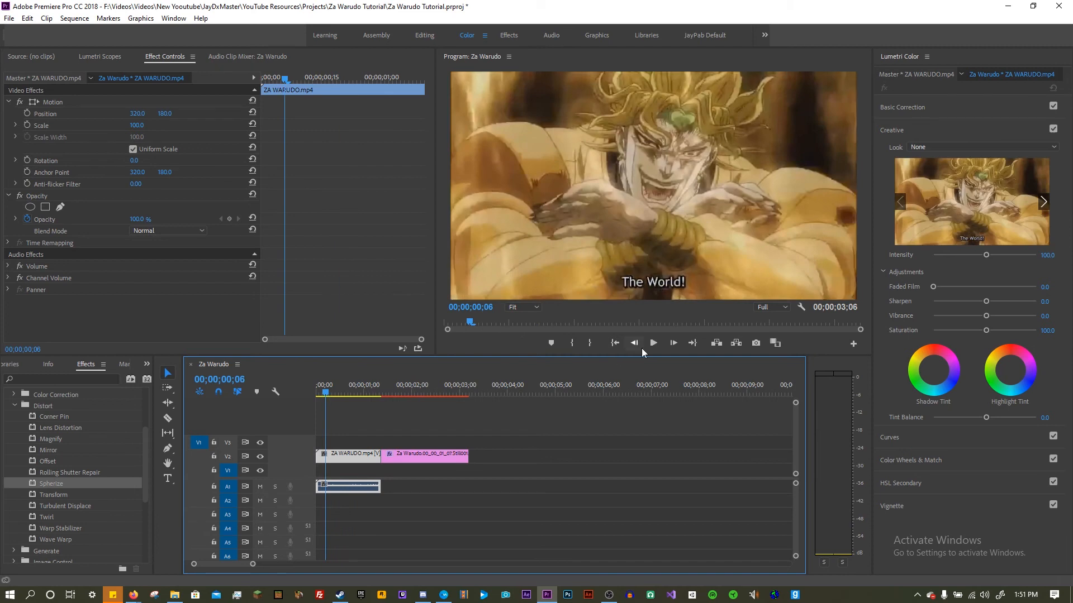
left_click(651, 343)
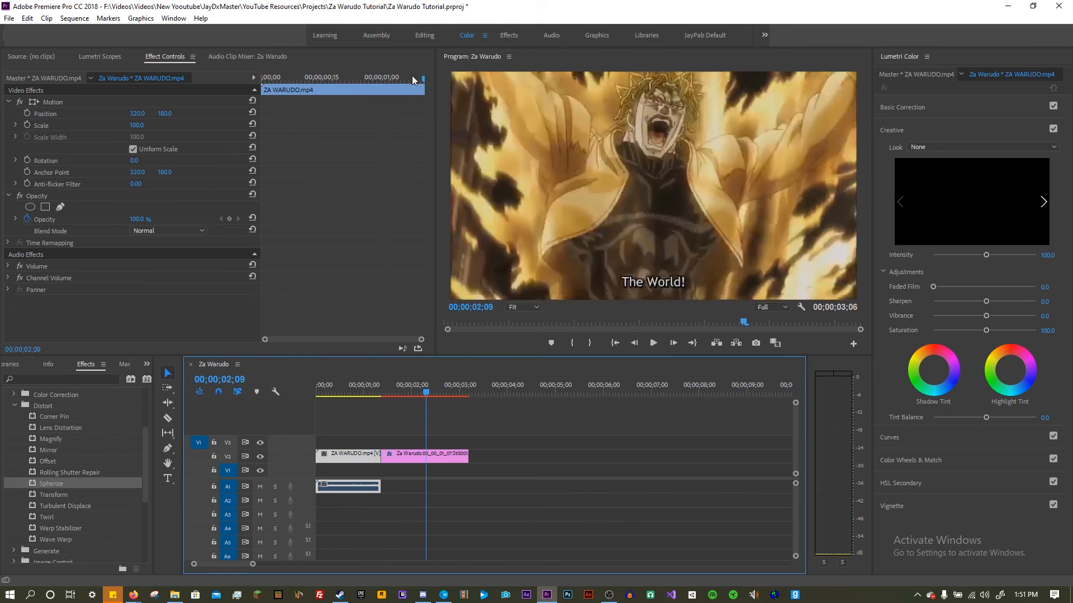
left_click(425, 454)
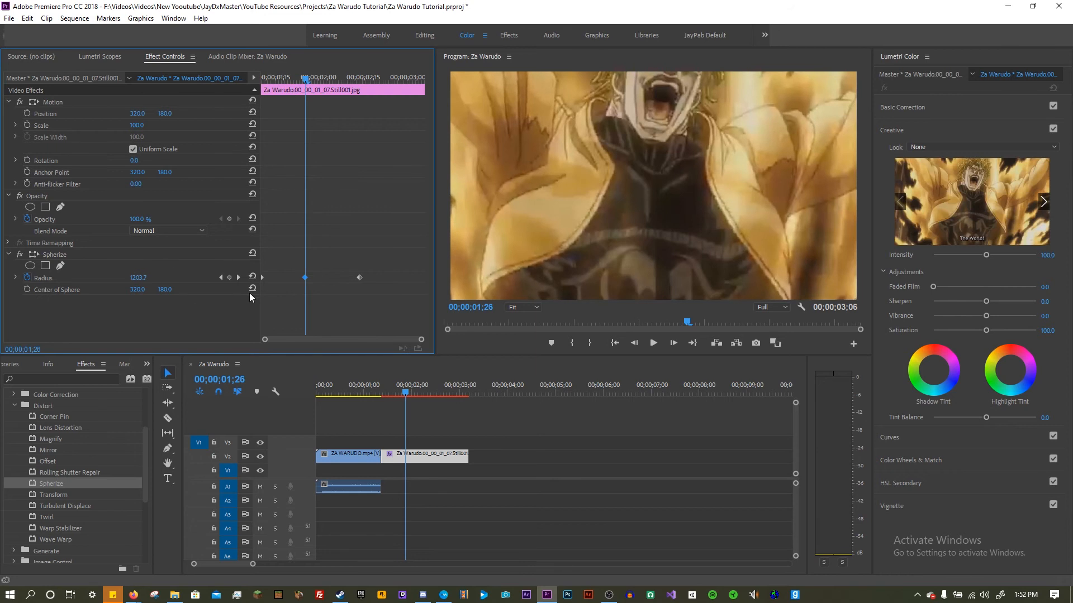
mouse_move(158, 276)
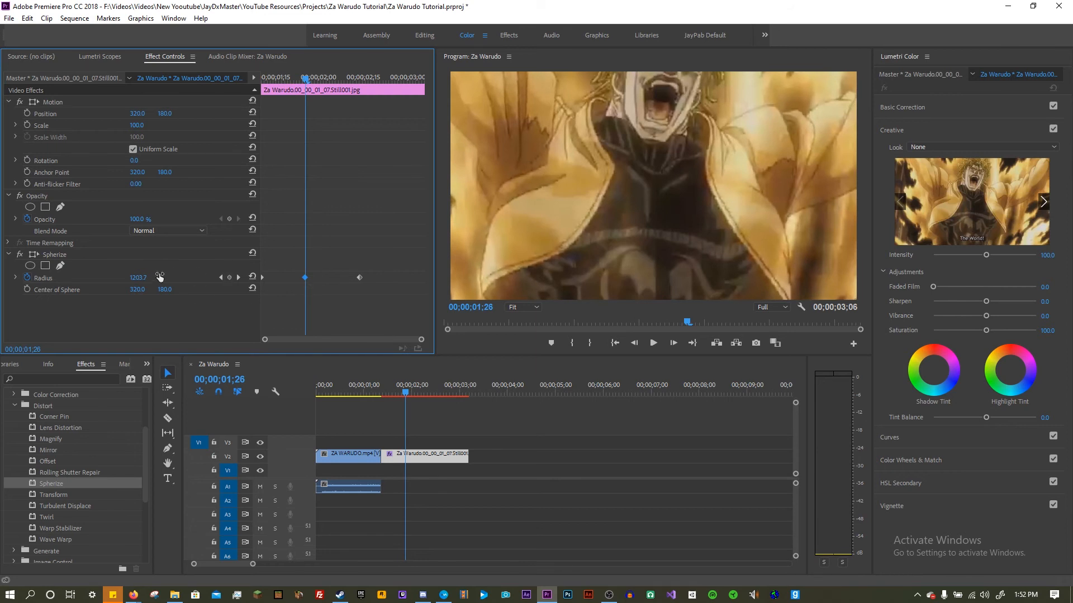
- Raise the Spherize Radius to about 1200 then back to 0, and preview the bubble bulge
left_click_drag(137, 277, 147, 277)
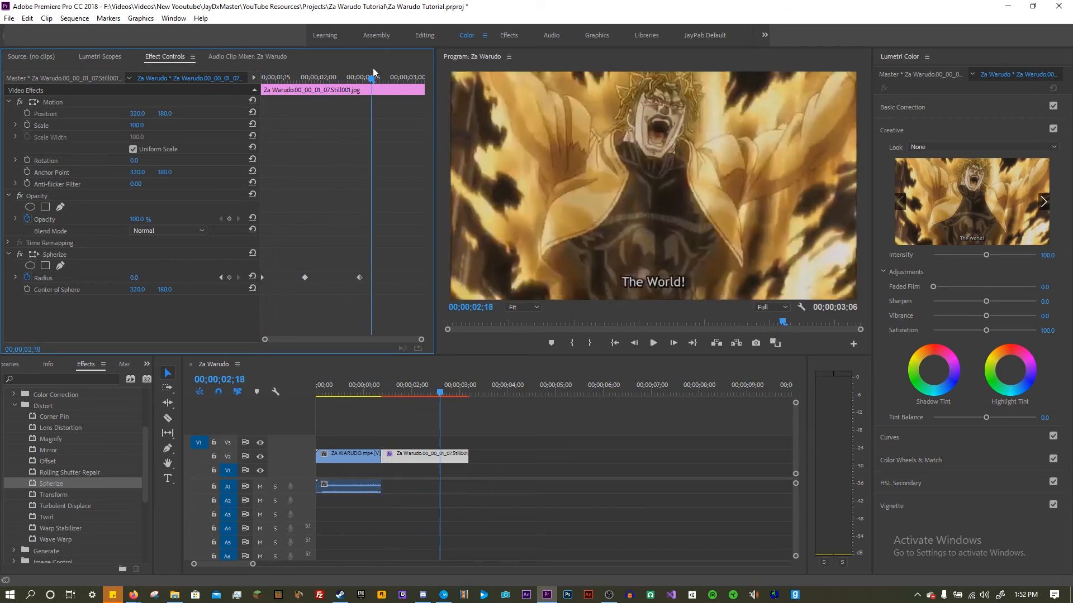
right_click(304, 277)
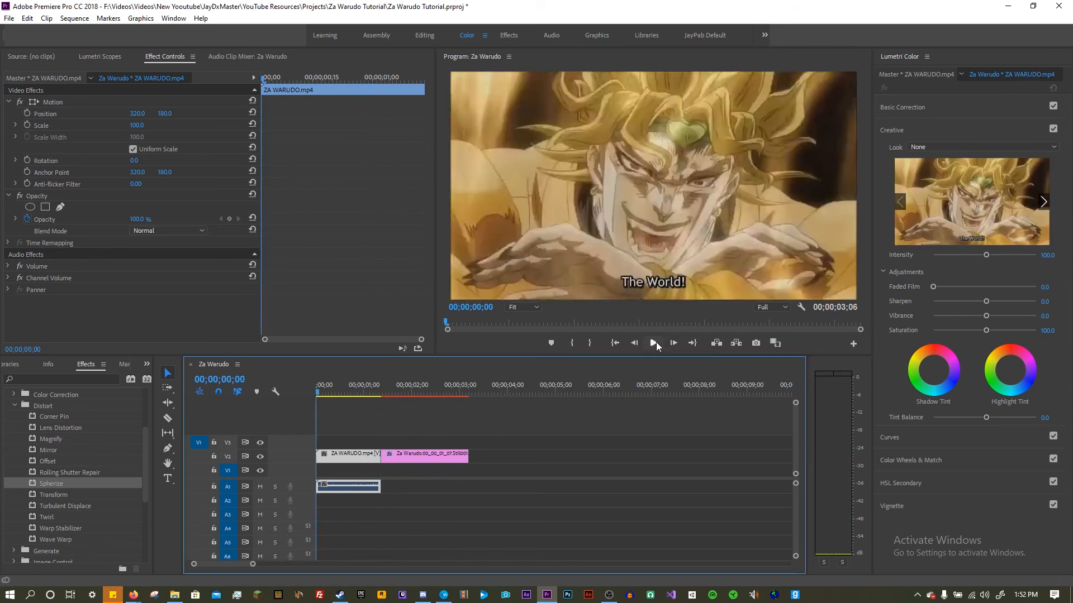
left_click(652, 343)
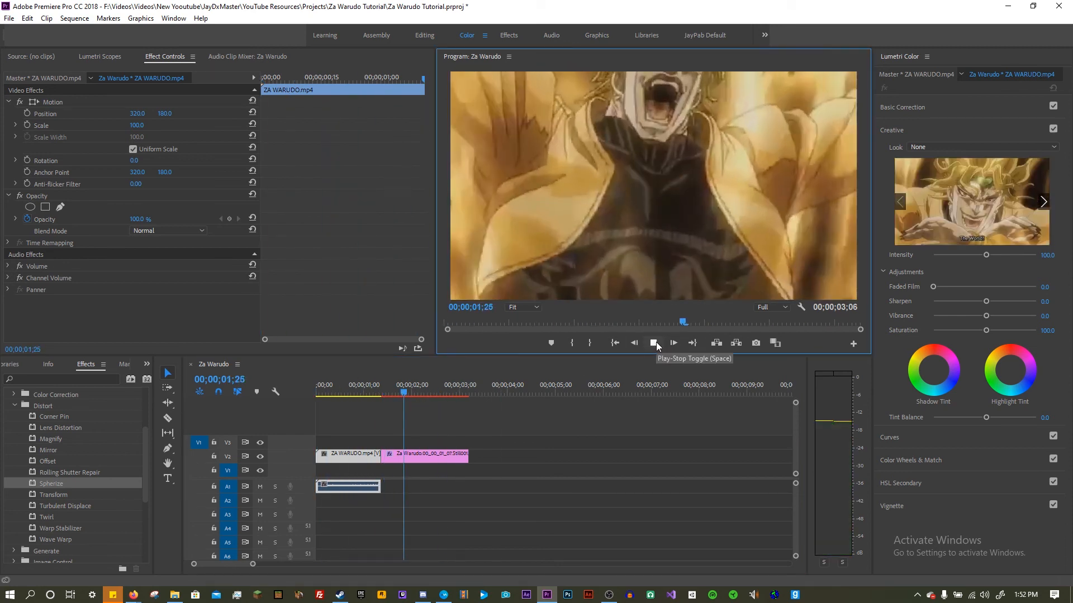
left_click(653, 343)
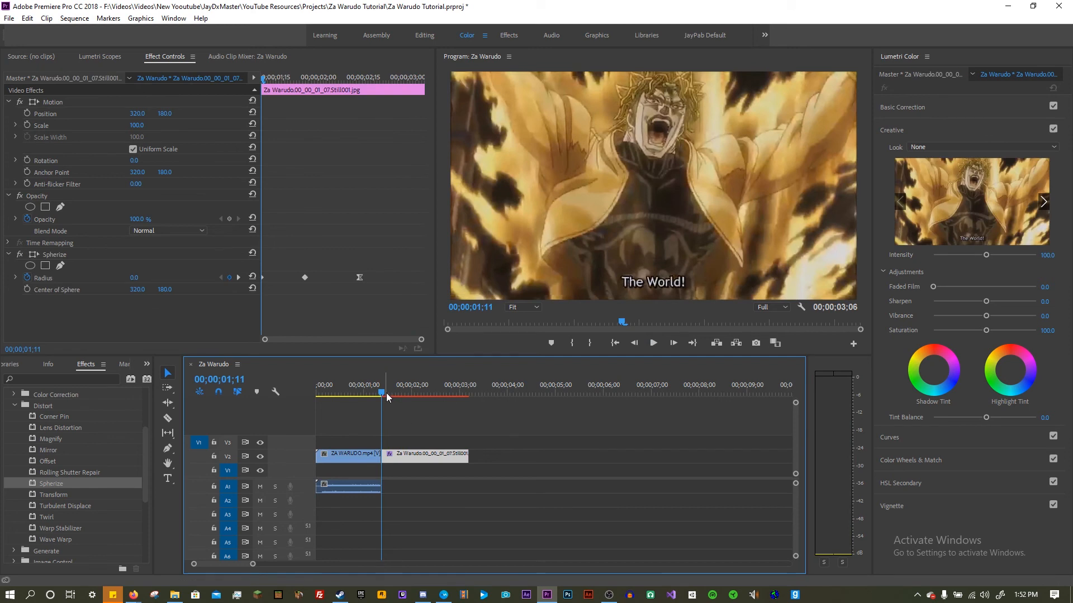
- Park the playhead at 01;13 on the still and return to the Color workspace via Effects
left_click(349, 454)
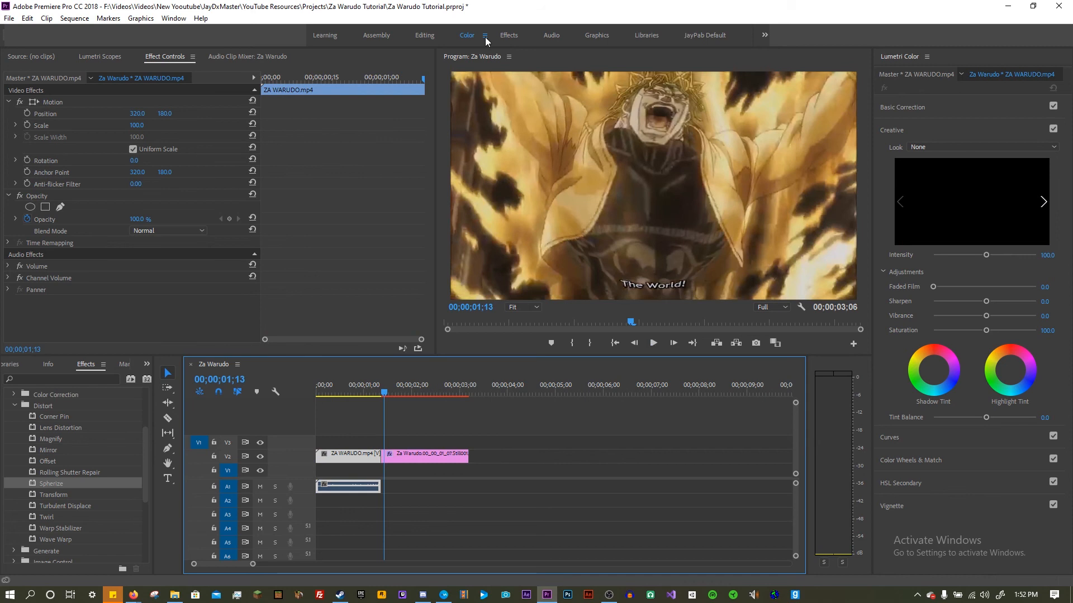
left_click(508, 35)
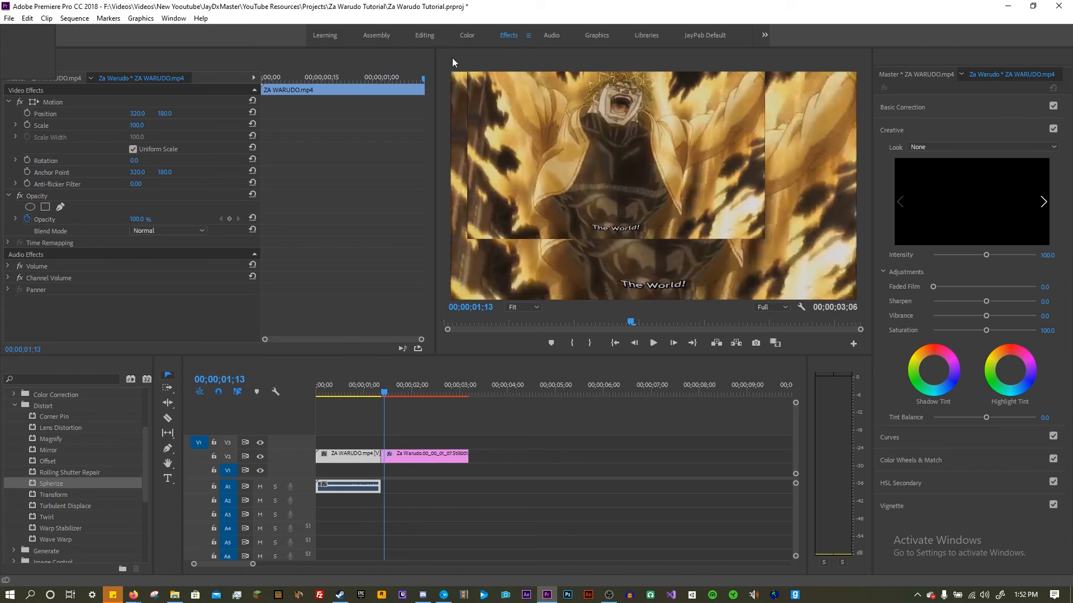
left_click(467, 34)
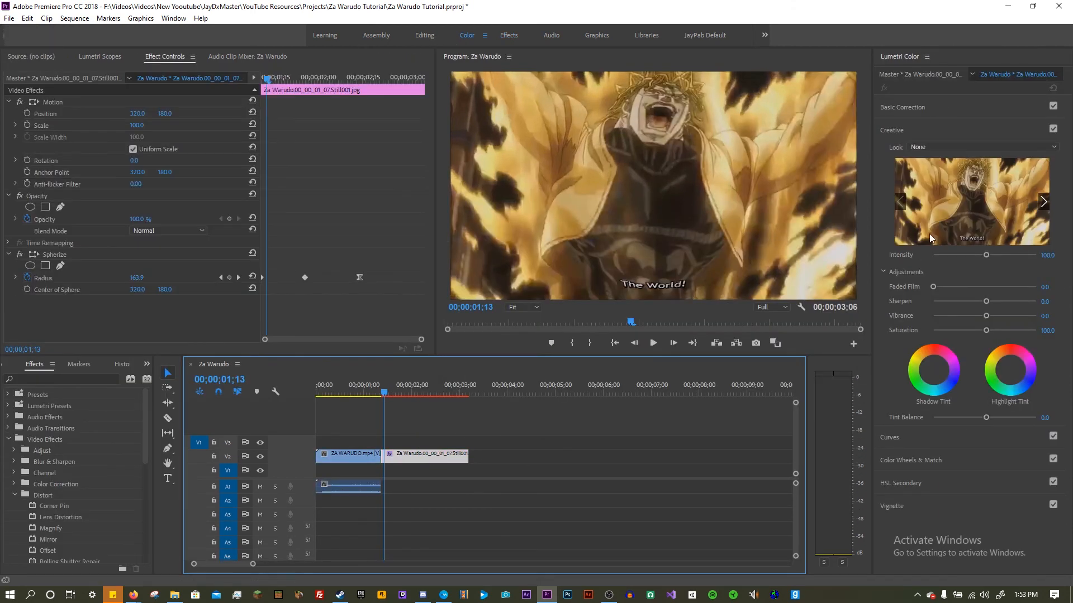
- Lower the still's Lumetri Creative saturation to about 56.2 and start an ellipse mask
left_click_drag(985, 331, 966, 331)
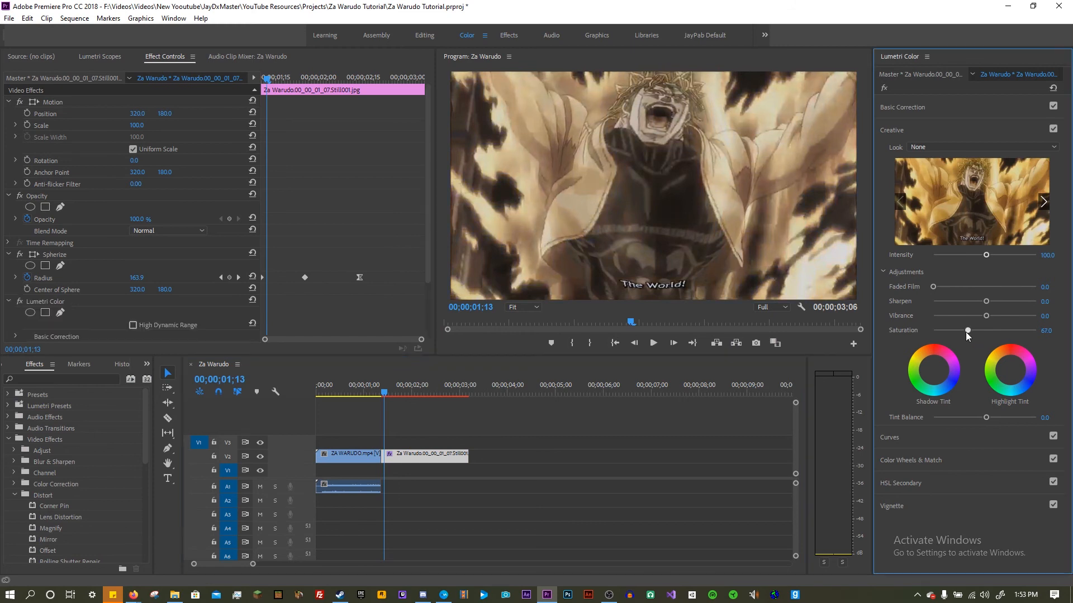
left_click_drag(985, 331, 962, 331)
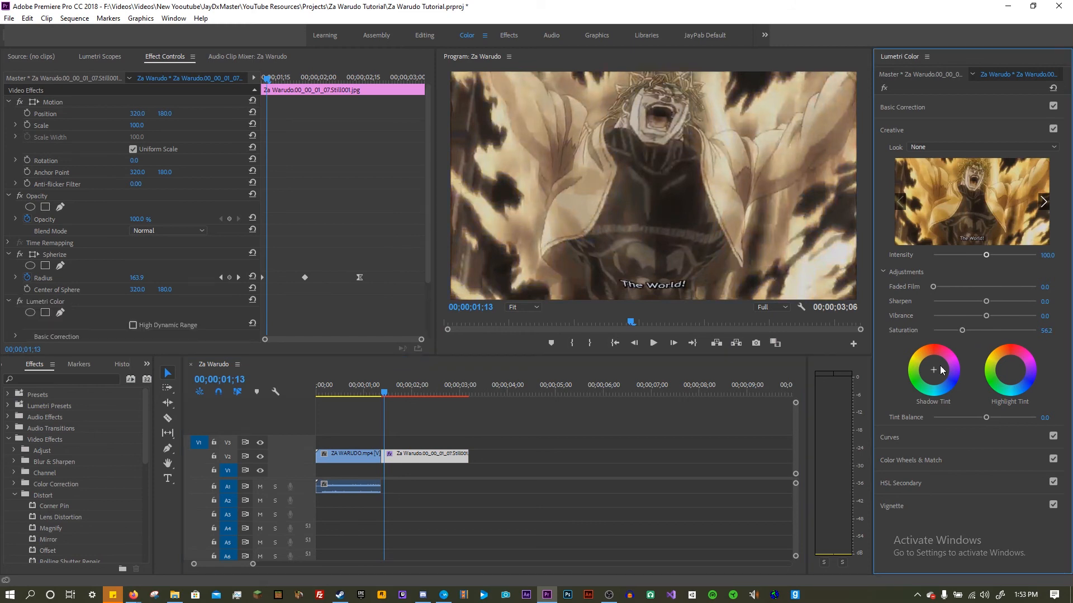
left_click(932, 370)
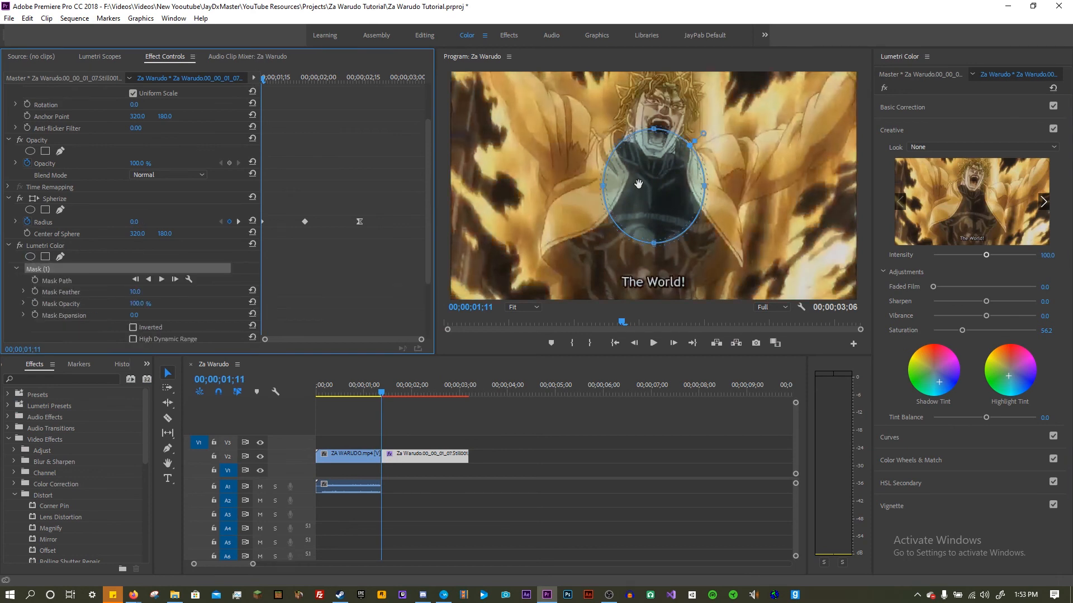
- Position the Lumetri ellipse mask over the character's chest in the Program Monitor
left_click_drag(639, 183, 679, 173)
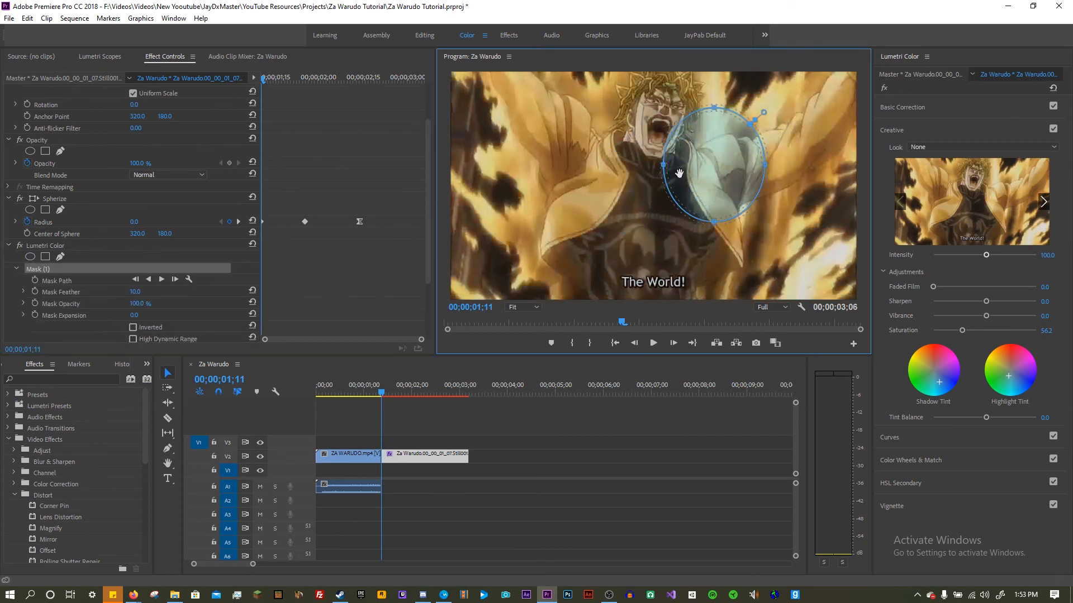
left_click_drag(714, 163, 680, 179)
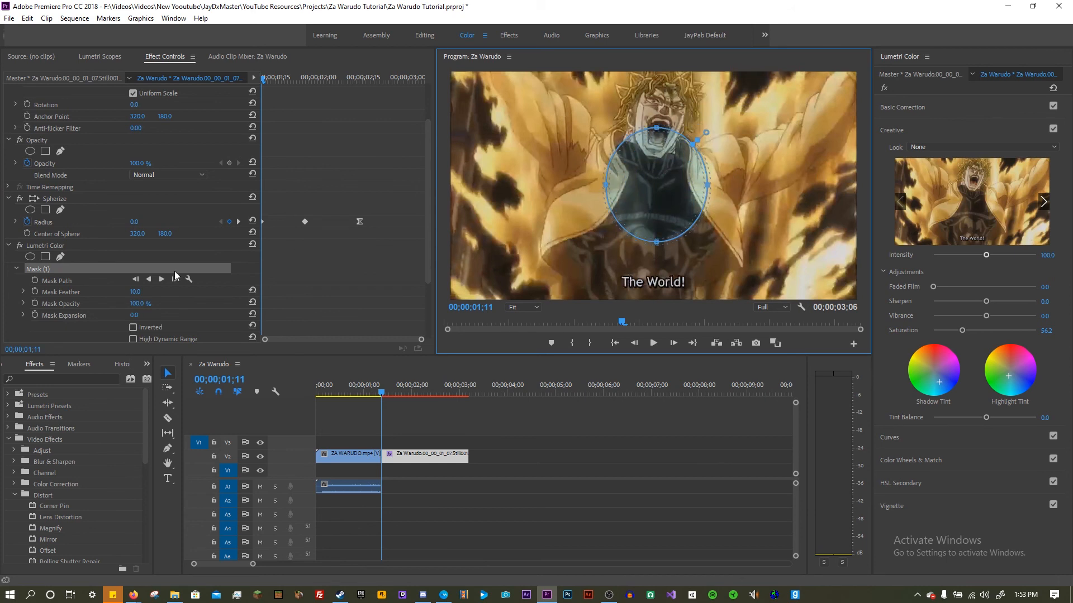
scroll("down", 3)
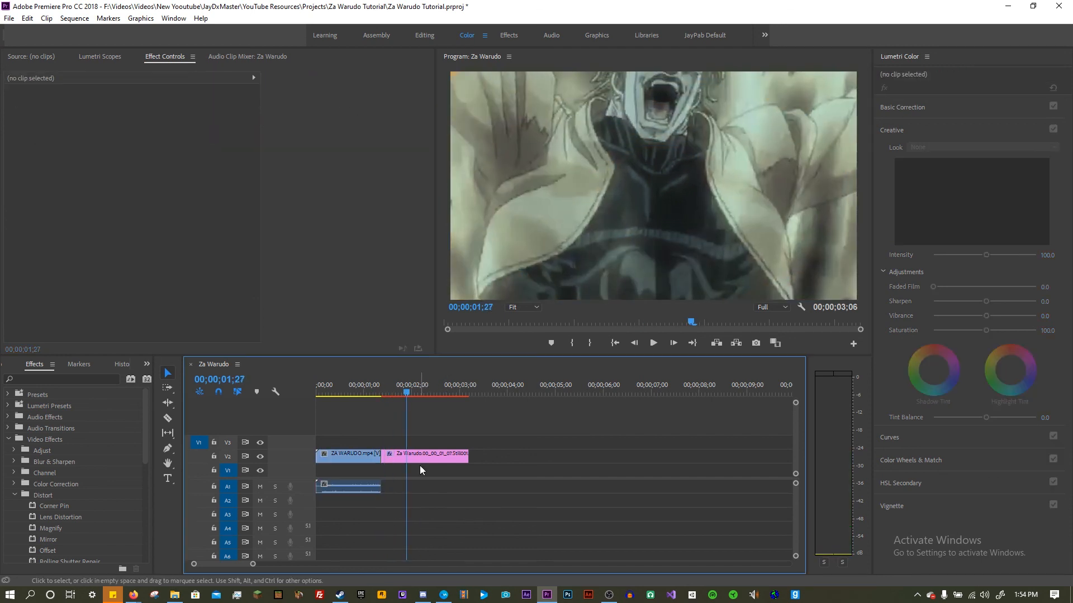
- Play the sequence and bring up the ZA WARUDO.mp4 clip's options to strip its audio
left_click(426, 454)
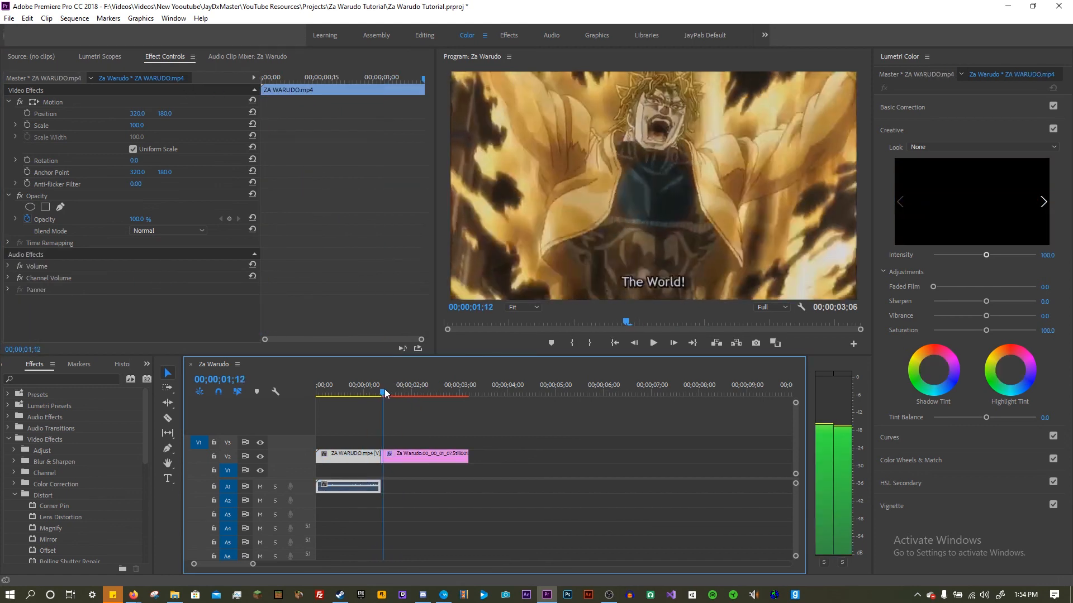
left_click(379, 384)
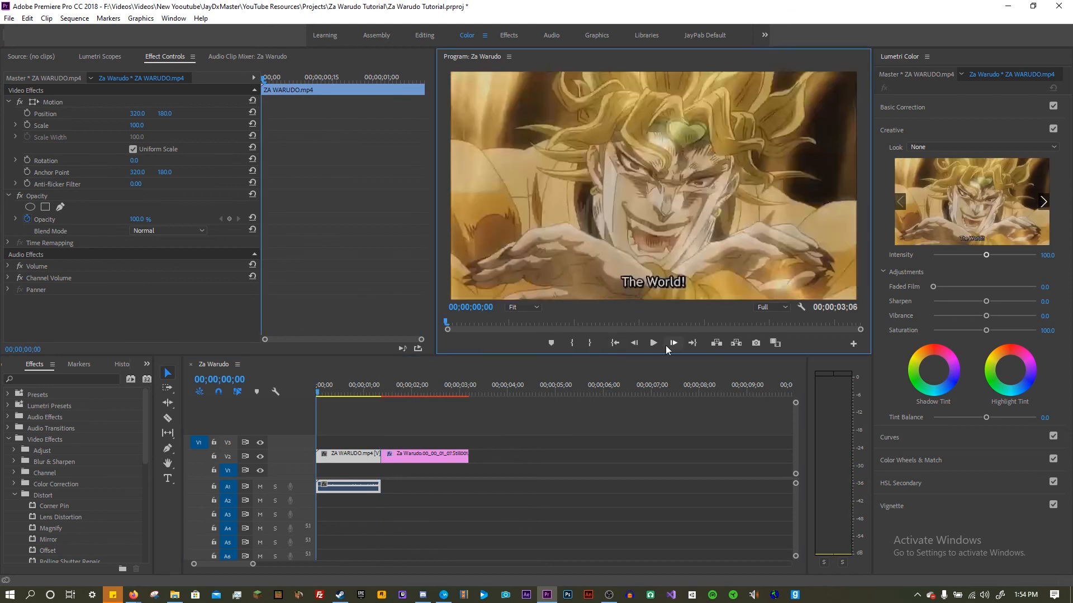
left_click(652, 343)
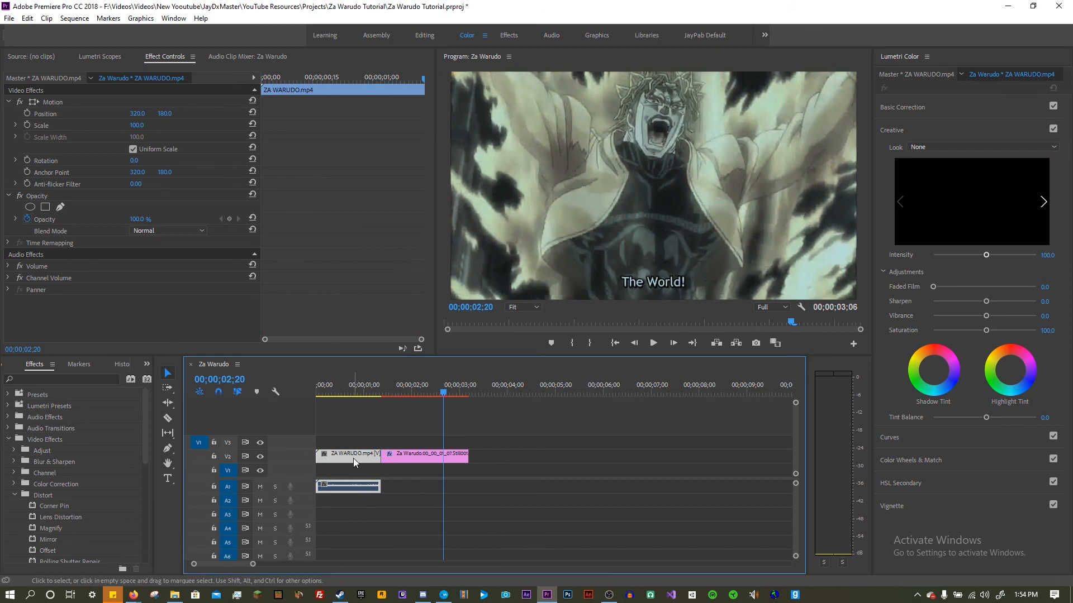
right_click(381, 455)
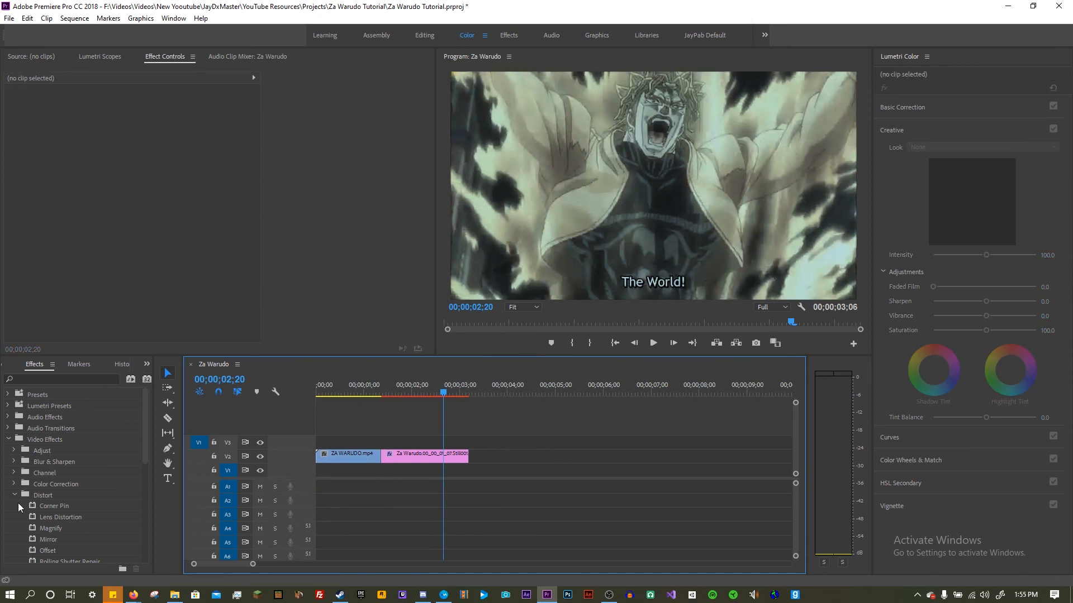
- Collapse the Effects categories and show the Project panel's media items
left_click(7, 439)
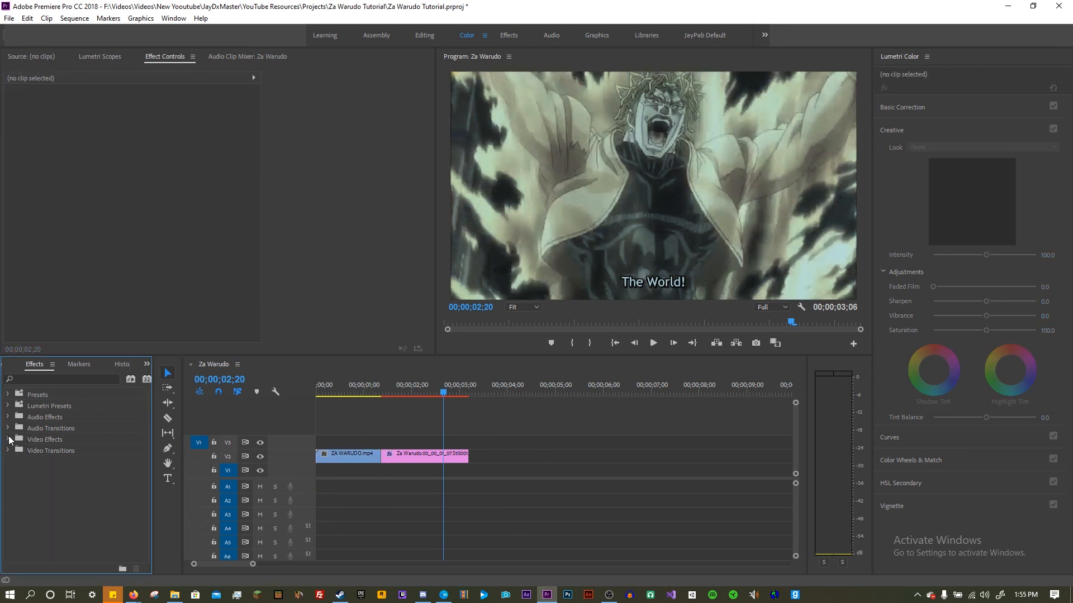
left_click(17, 364)
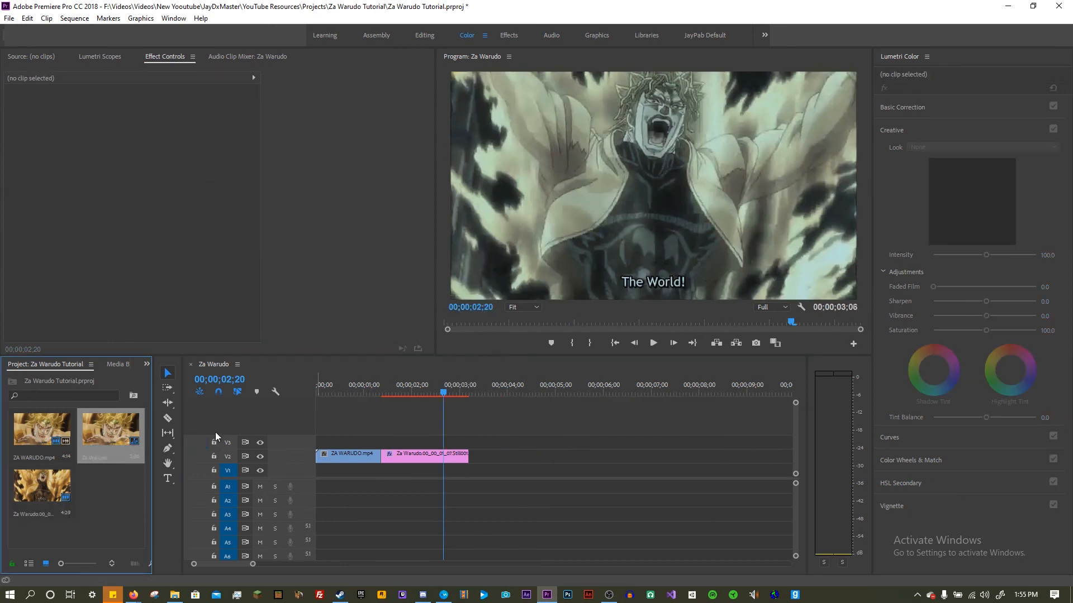
- Scrub through the sequence to review the still image frames
left_click(651, 343)
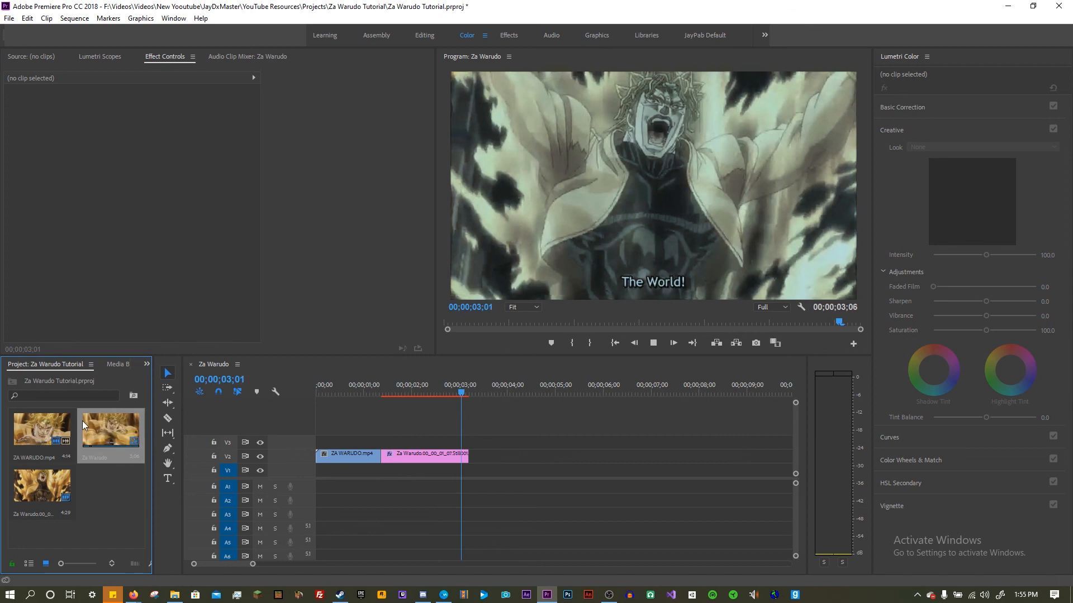
left_click(404, 392)
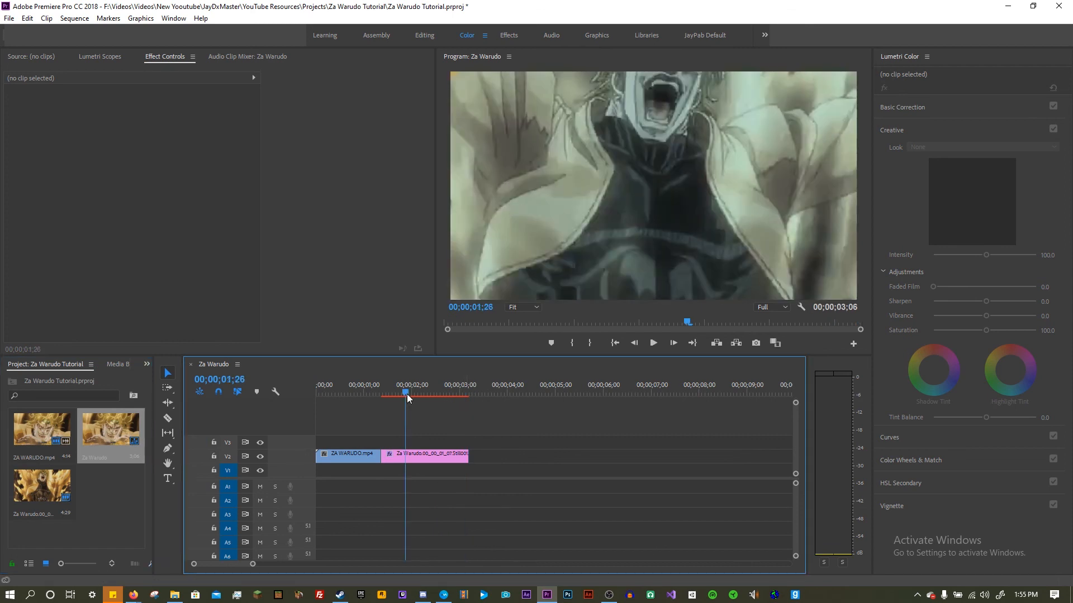
left_click_drag(41, 428, 558, 443)
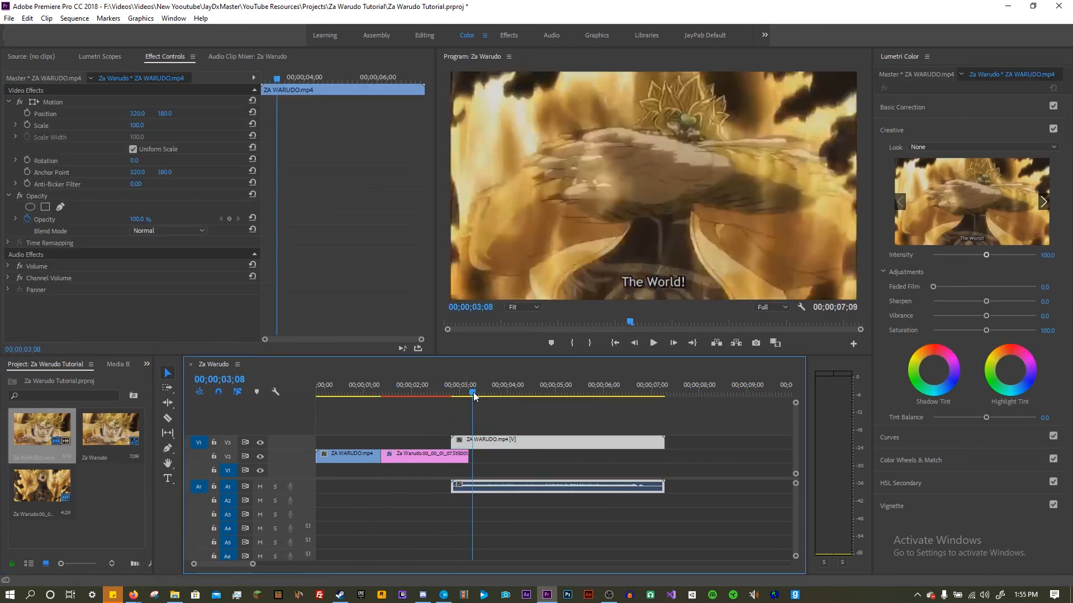
- Trim the start and tail of the re-added ZA WARUDO.mp4 clip, previewing it between trims
left_click_drag(471, 395, 544, 395)
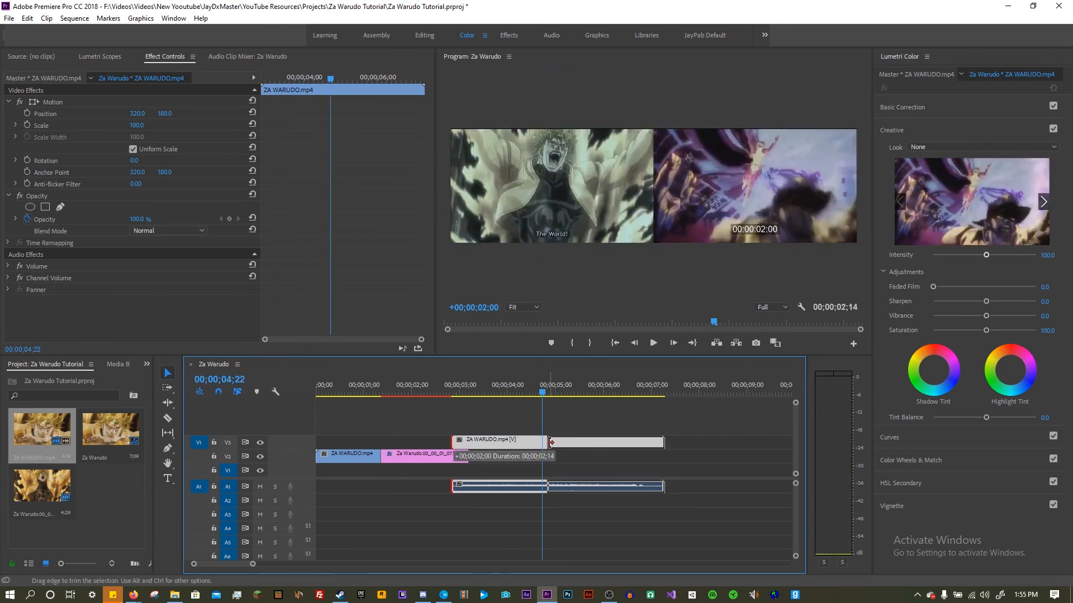
left_click(584, 393)
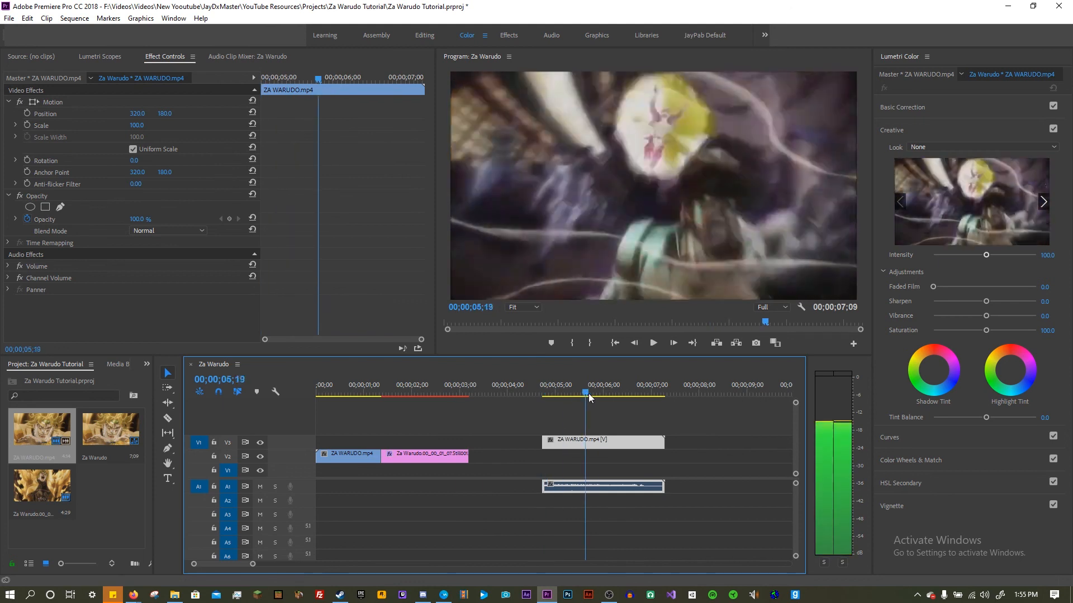
left_click(647, 392)
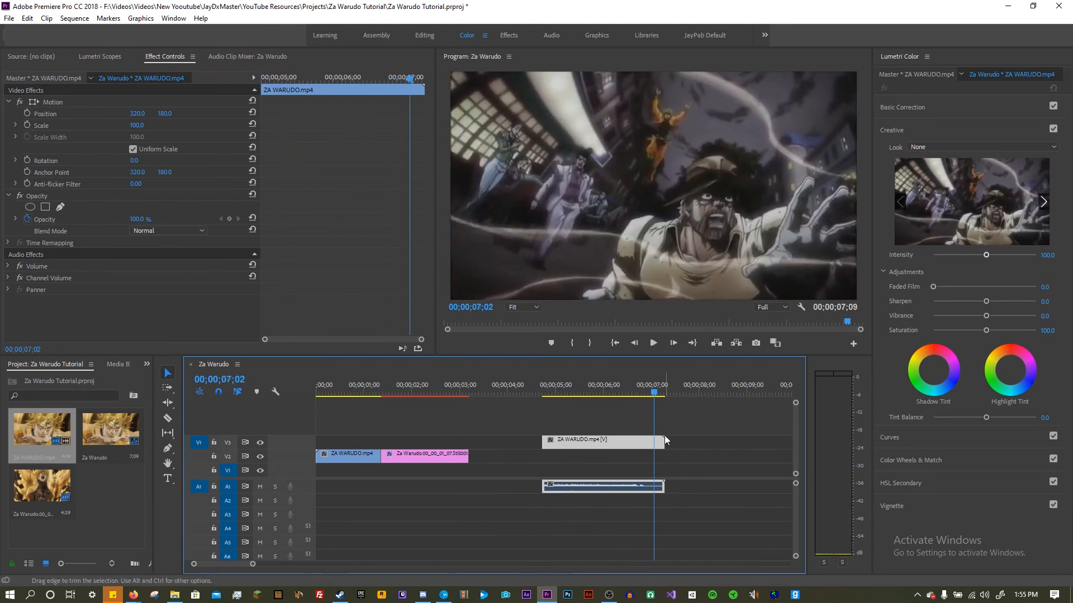
left_click_drag(654, 392, 660, 392)
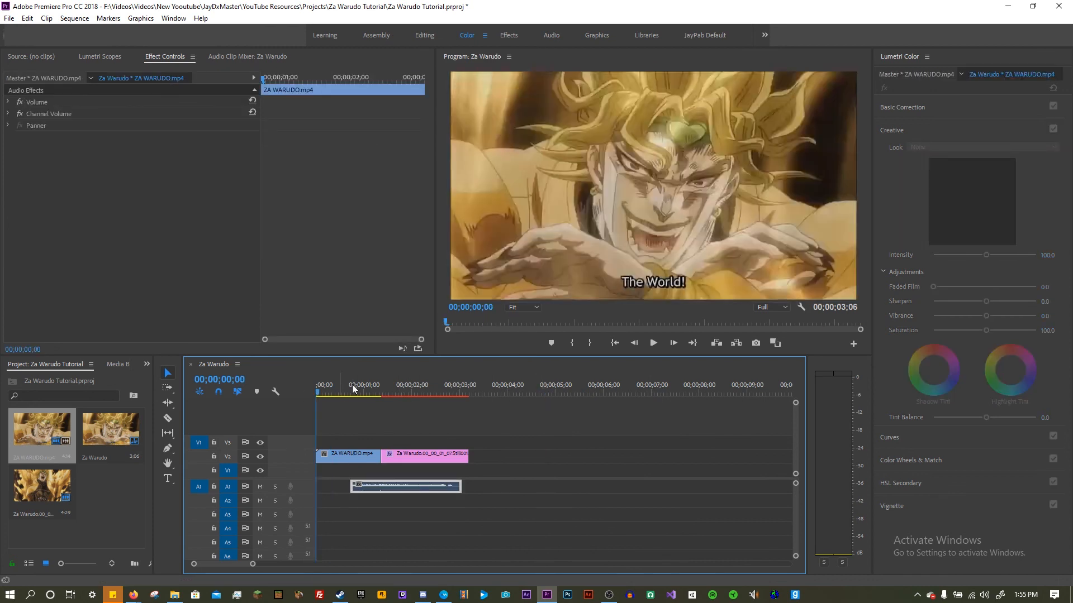
- Align the trimmed audio with the Za Warudo still and preview the synced sequence
left_click(651, 343)
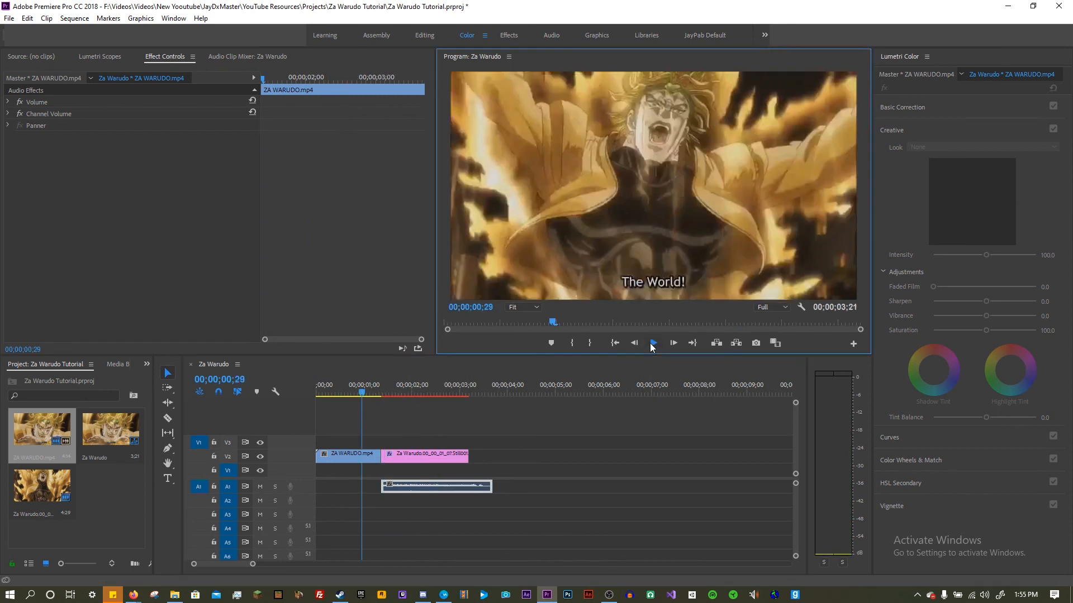
left_click(671, 343)
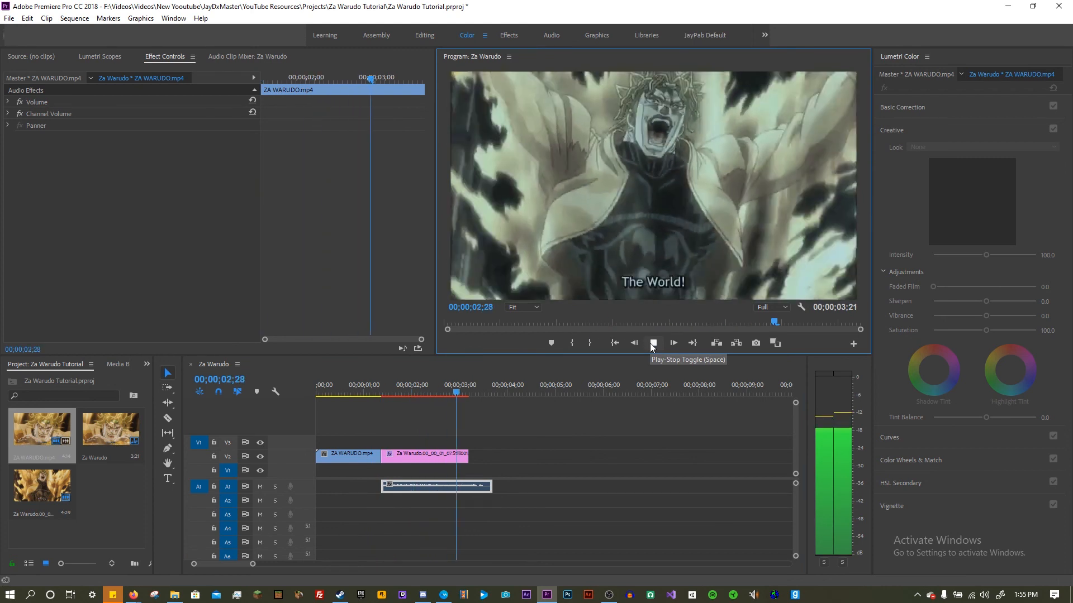
left_click(651, 343)
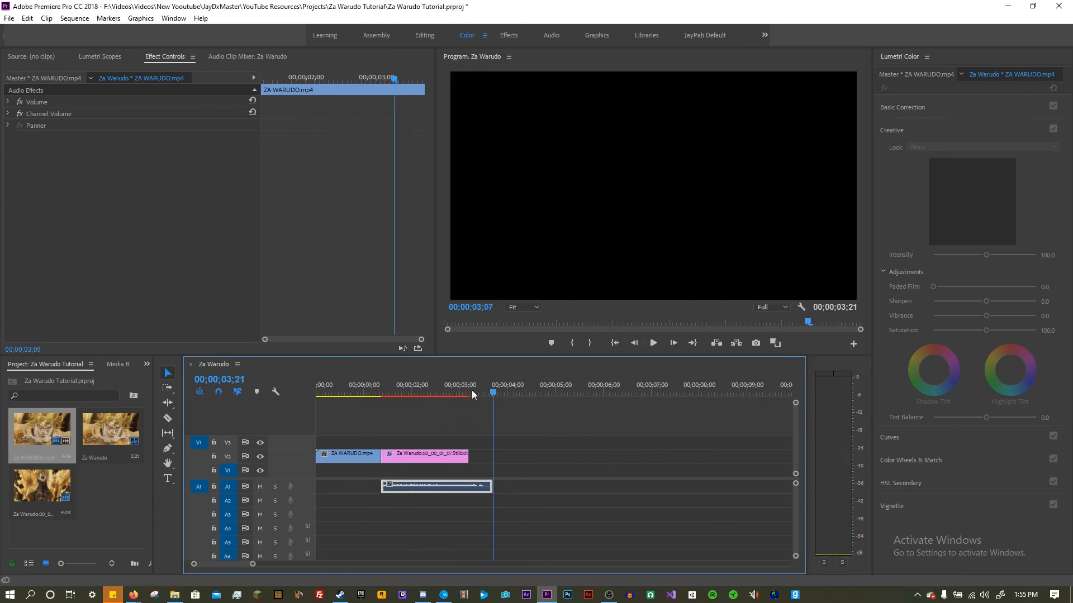
left_click(501, 393)
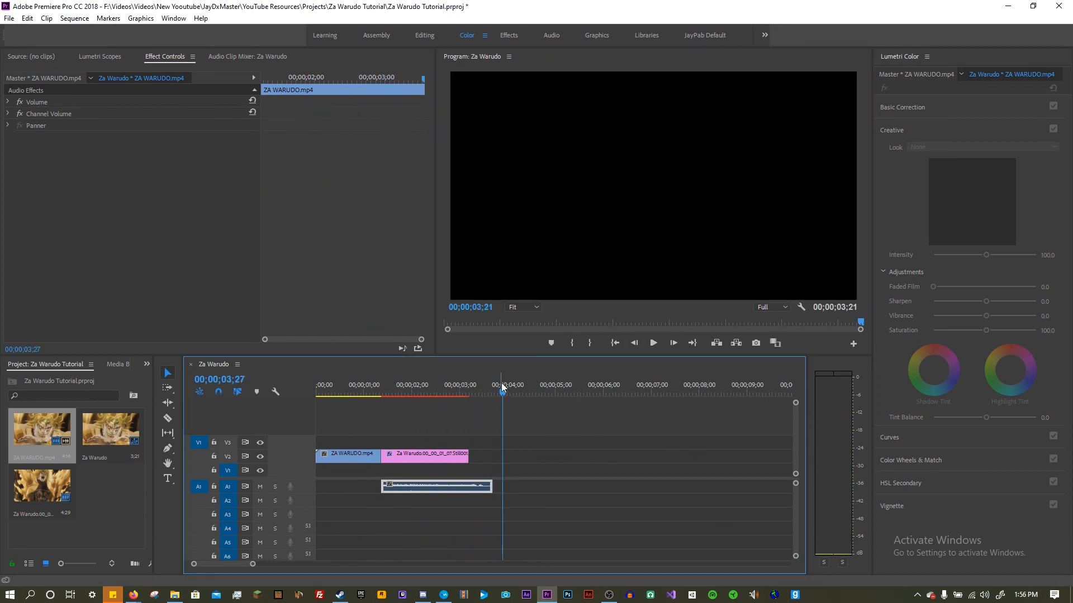
left_click(532, 384)
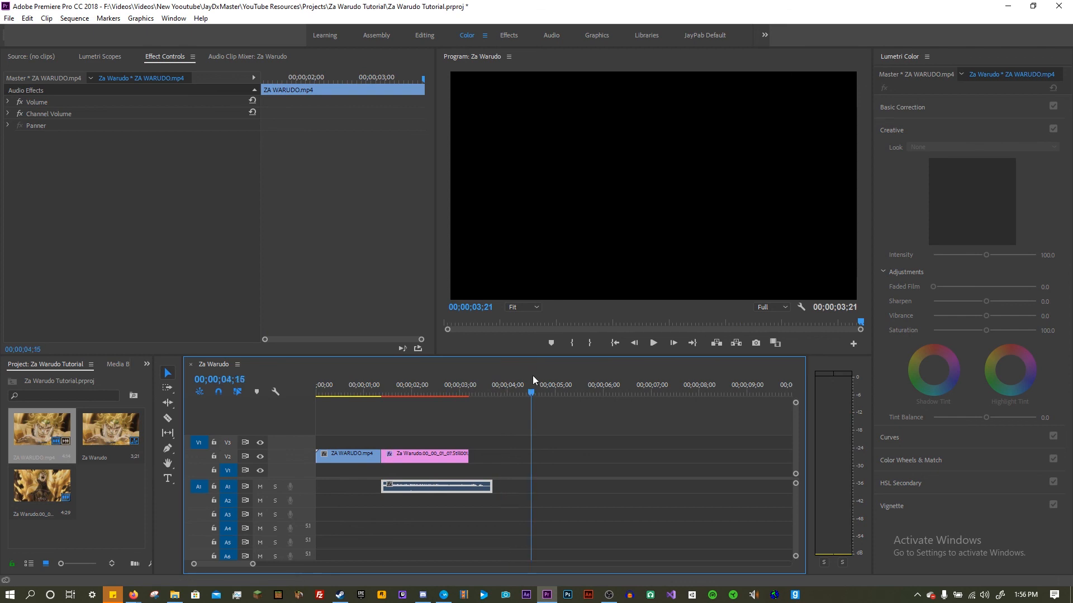
left_click(522, 384)
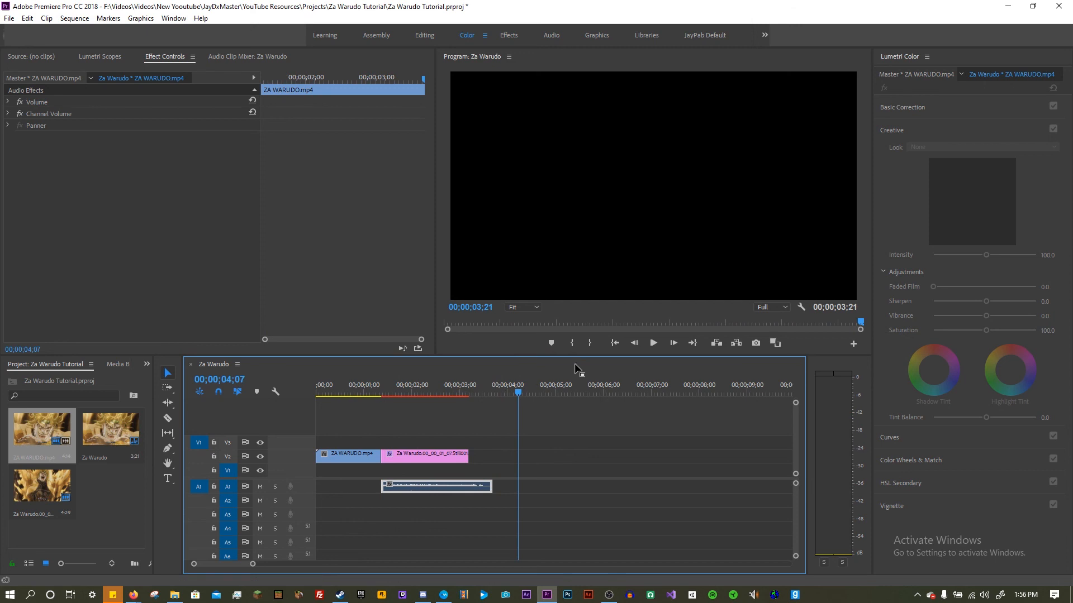
mouse_move(574, 366)
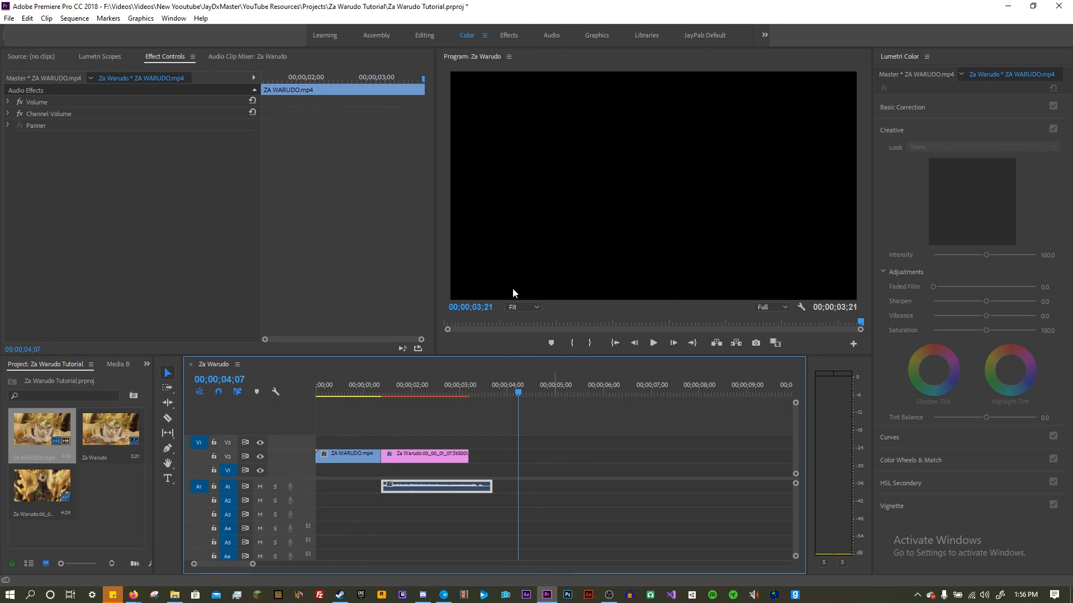
mouse_move(502, 306)
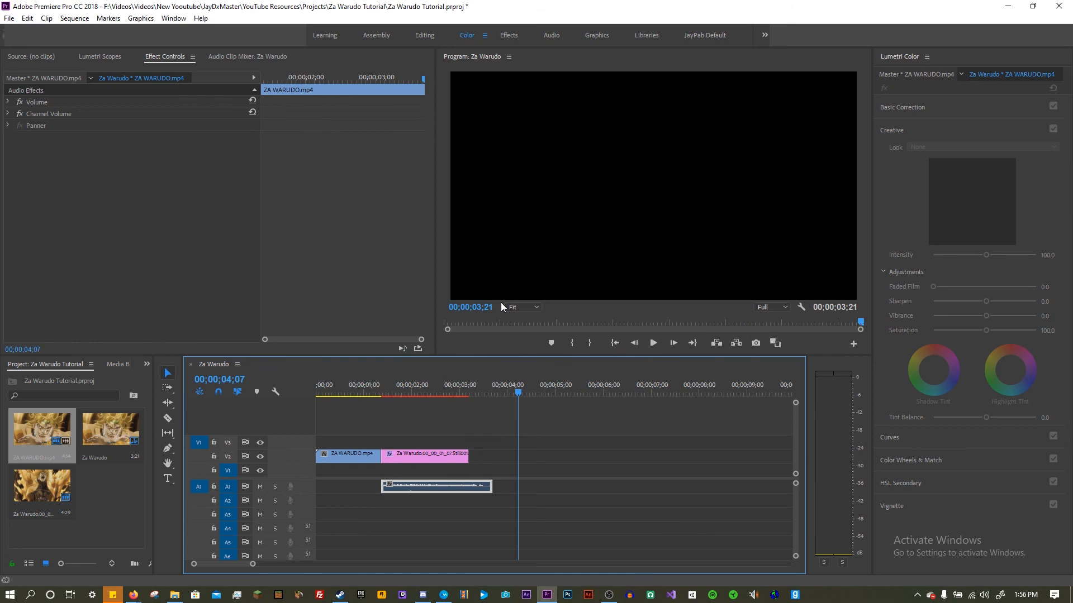
mouse_move(498, 309)
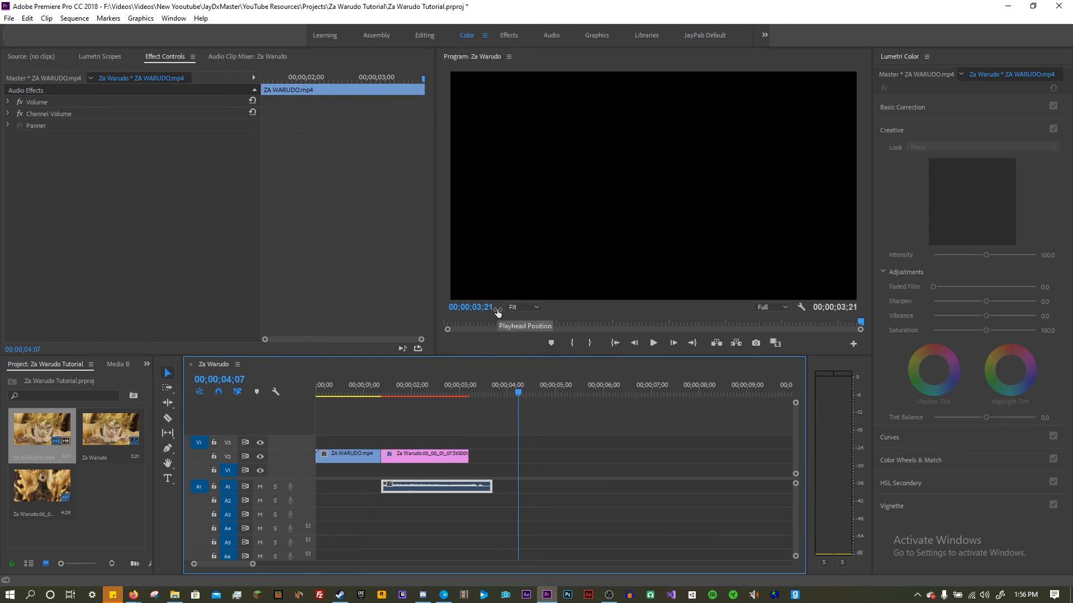